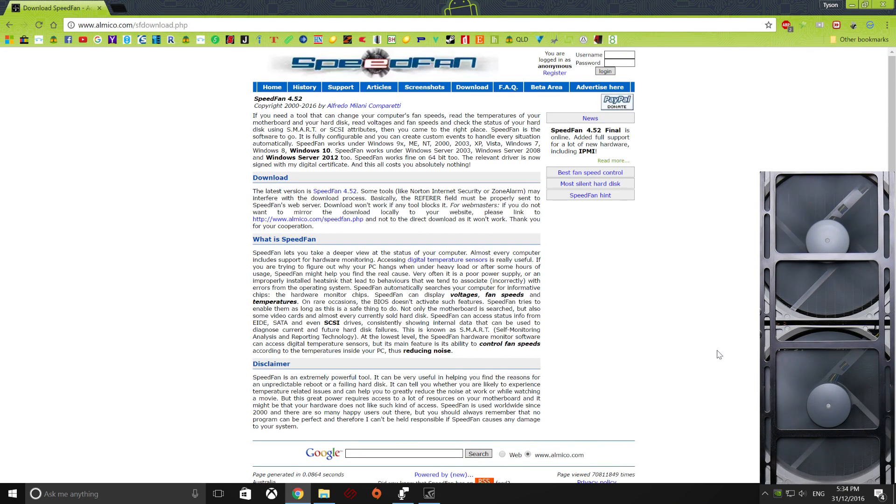
pyautogui.moveTo(526, 227)
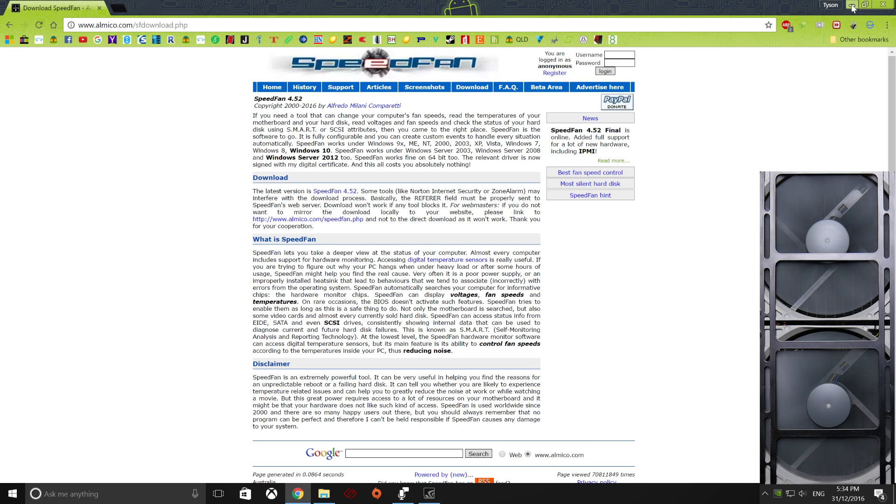
# Install SpeedFan 4.52 into the default Program Files folder, then close the finished installer
pyautogui.click(324, 493)
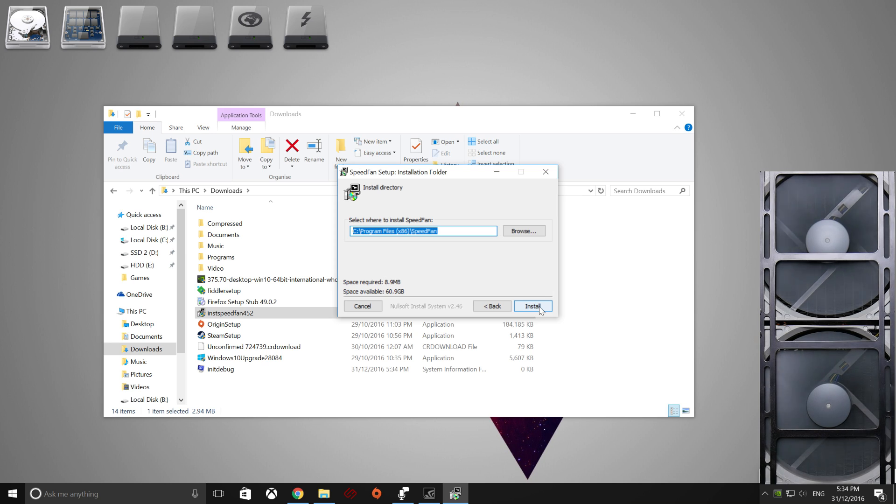
pyautogui.click(532, 305)
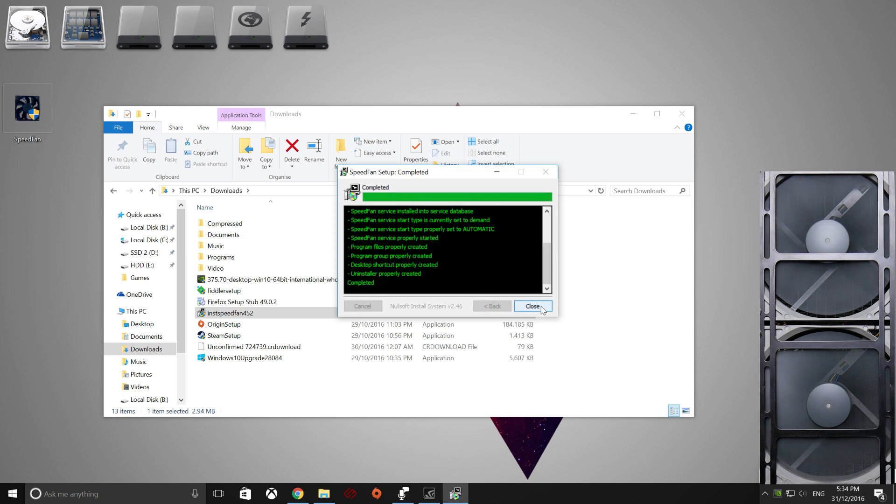
pyautogui.click(532, 306)
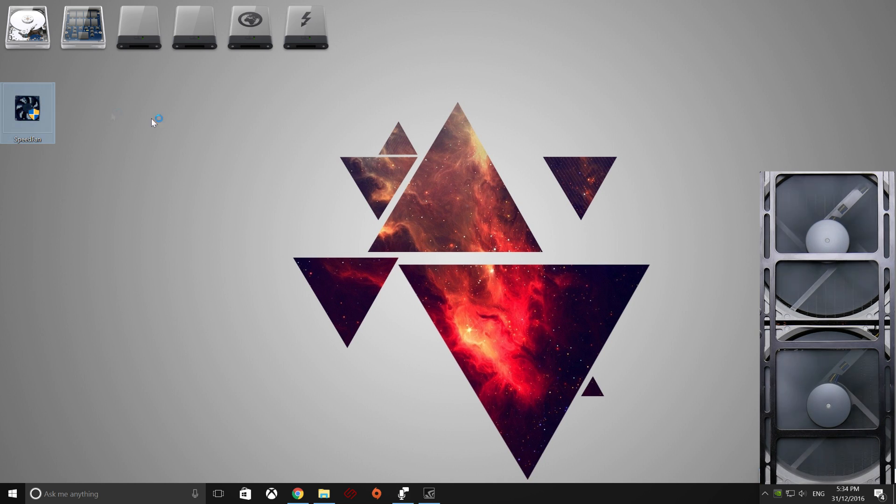
# Launch SpeedFan from the desktop shortcut, suppress the welcome hint, and open Configure
pyautogui.doubleClick(27, 109)
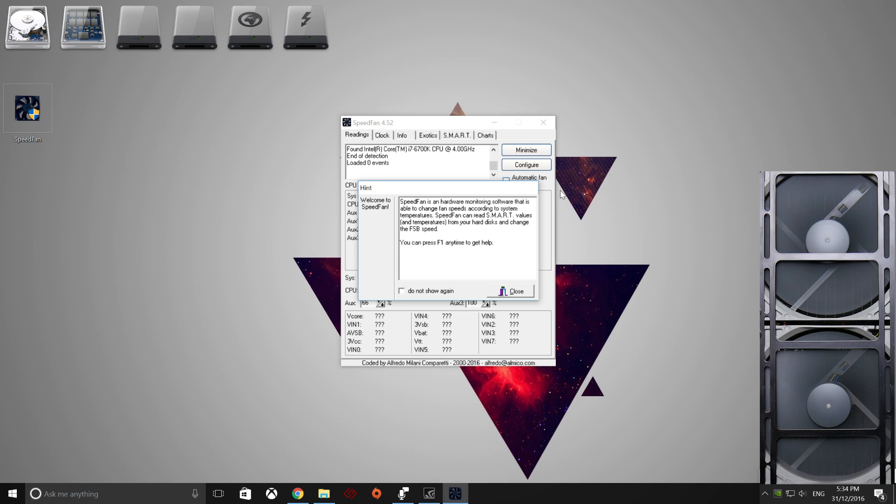
pyautogui.click(402, 290)
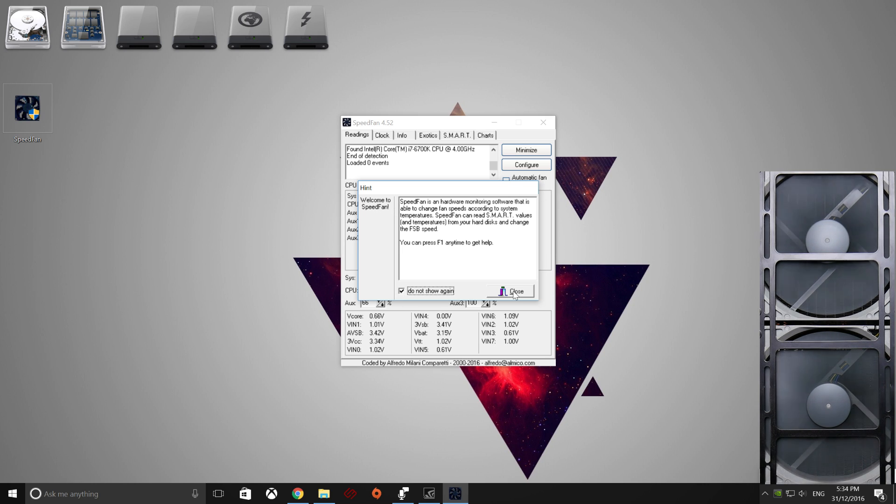
pyautogui.click(514, 291)
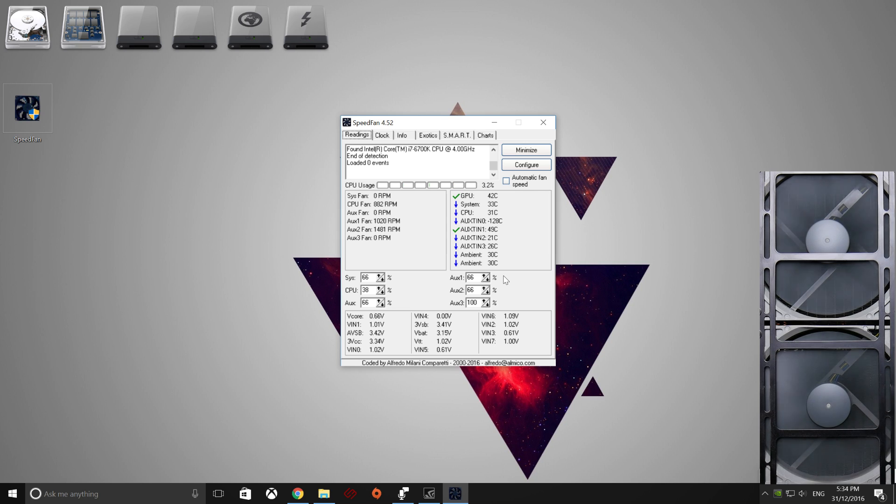
pyautogui.click(382, 274)
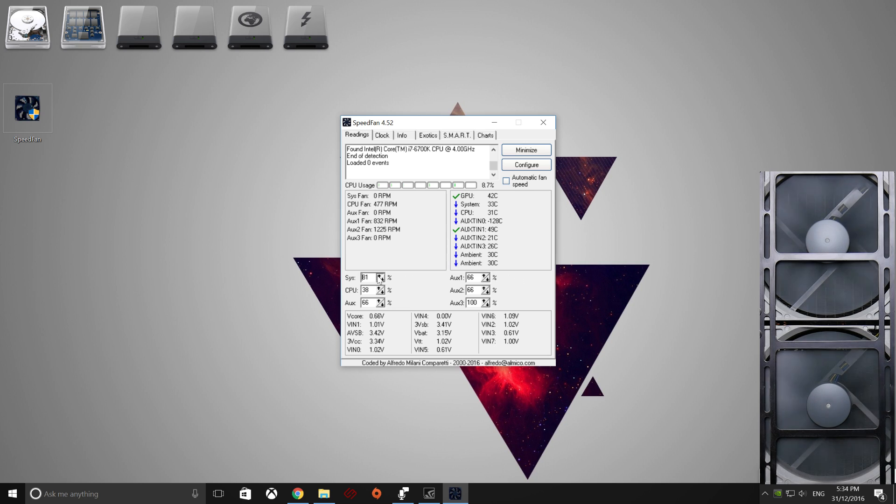
pyautogui.click(382, 280)
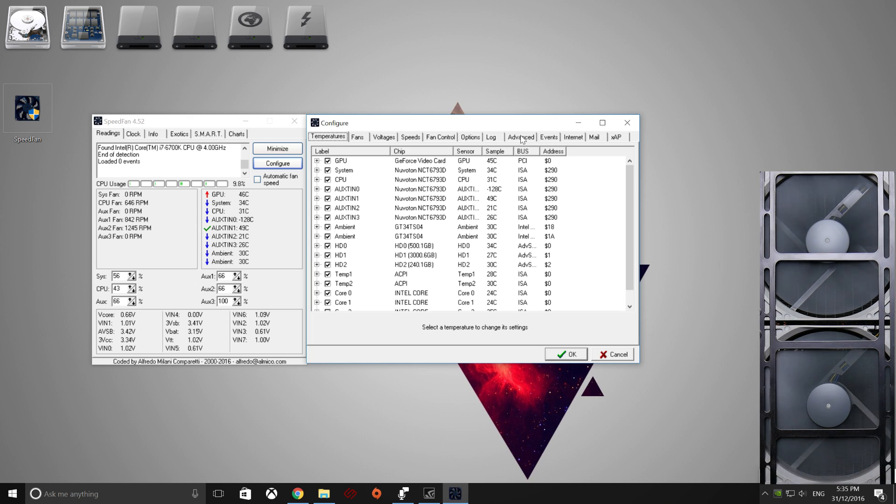
# On the Advanced tab, choose Nuvoton NCT6793D at $290 on ISA as the chip
pyautogui.click(520, 137)
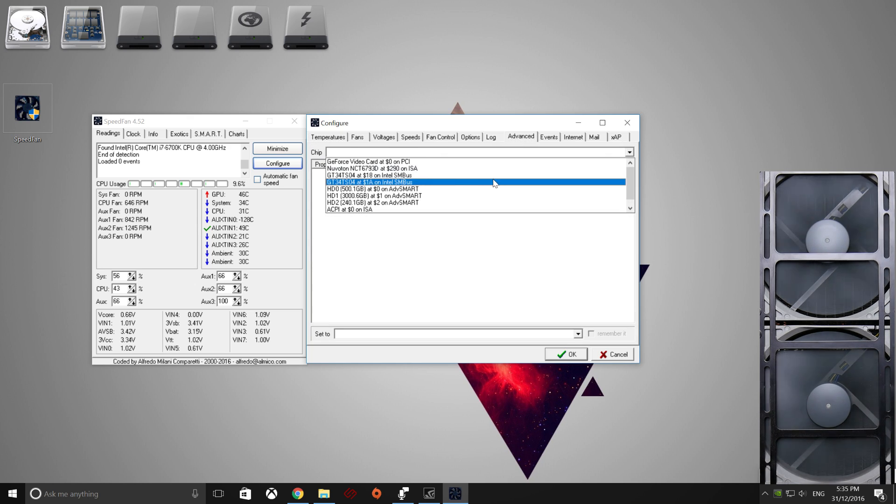
pyautogui.click(371, 175)
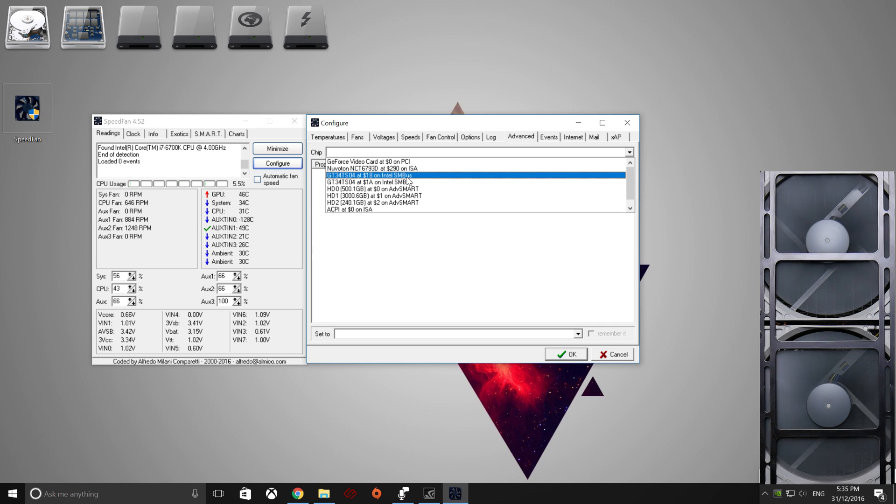
pyautogui.click(372, 168)
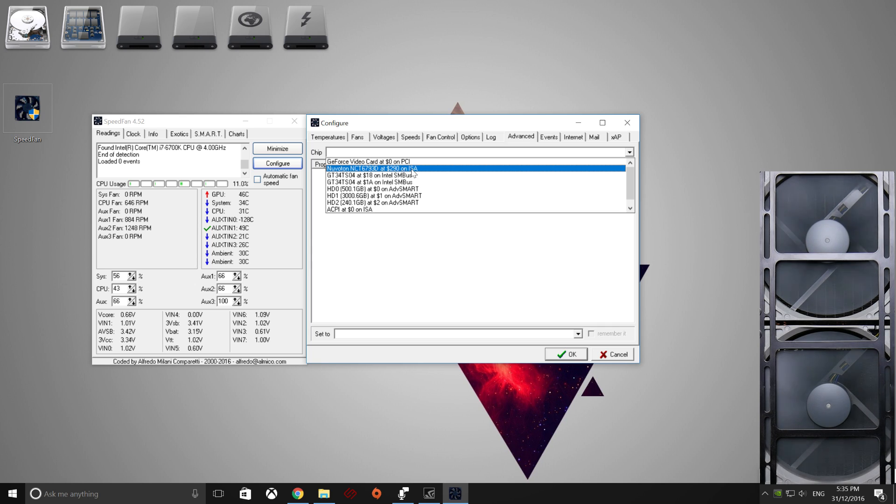
pyautogui.click(365, 161)
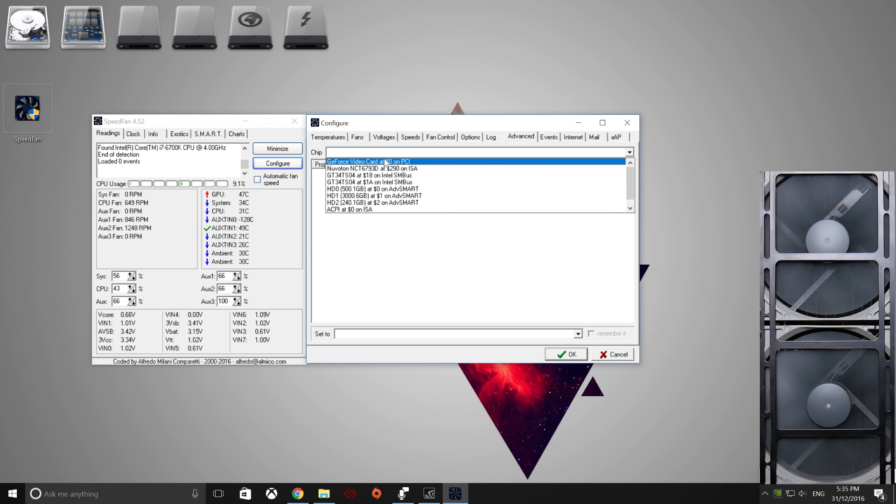
pyautogui.click(366, 161)
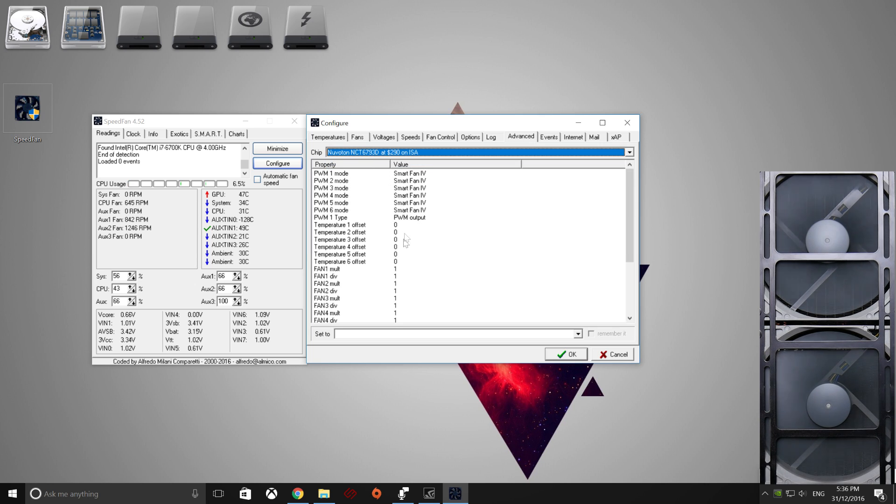
pyautogui.scroll(-3)
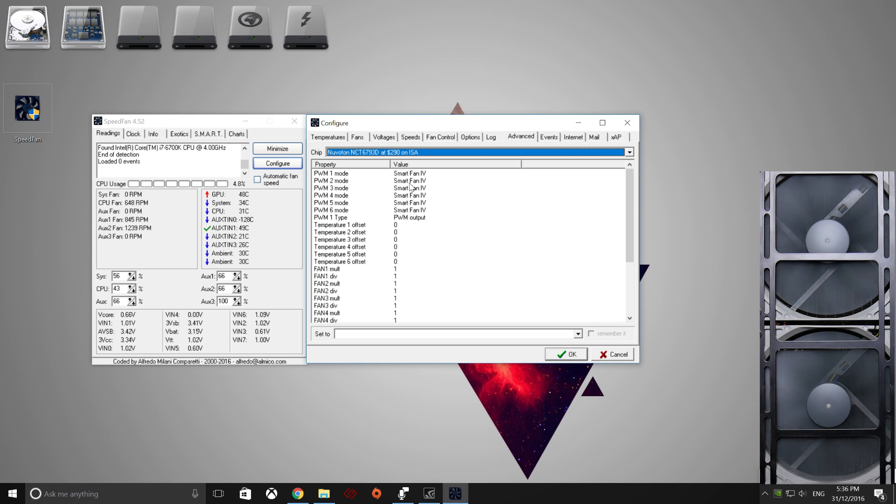
pyautogui.moveTo(406, 183)
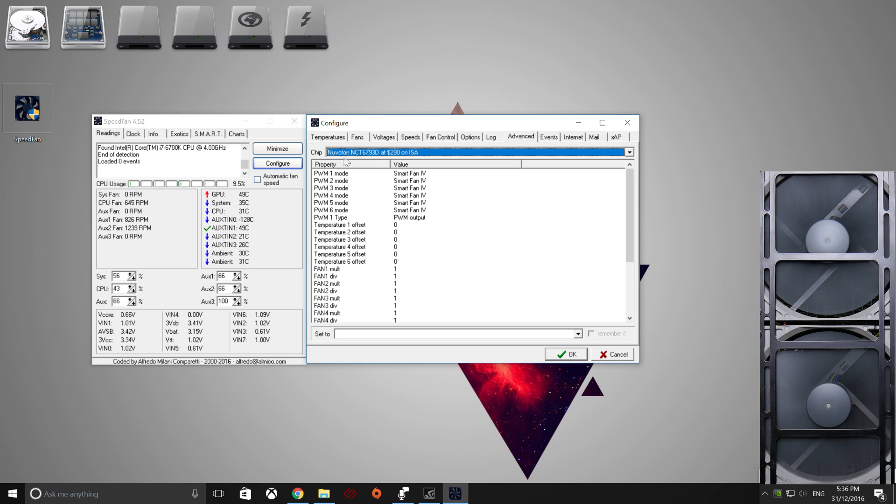
pyautogui.moveTo(328, 180)
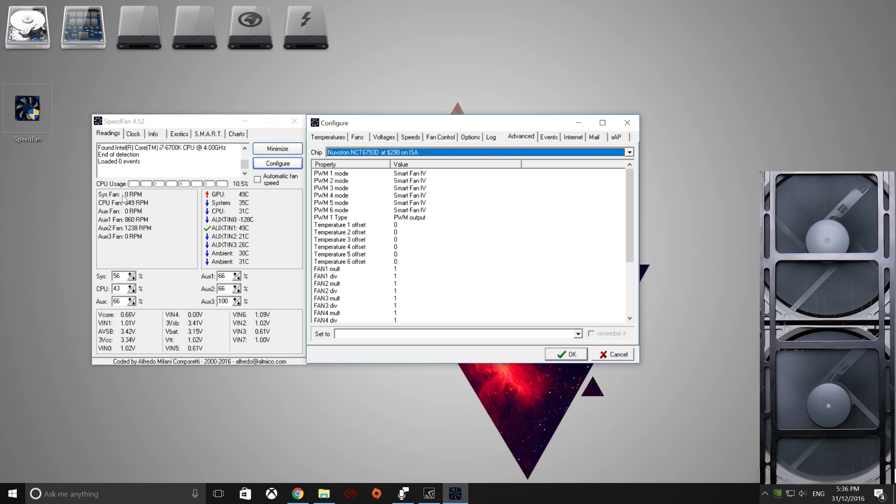
pyautogui.moveTo(176, 201)
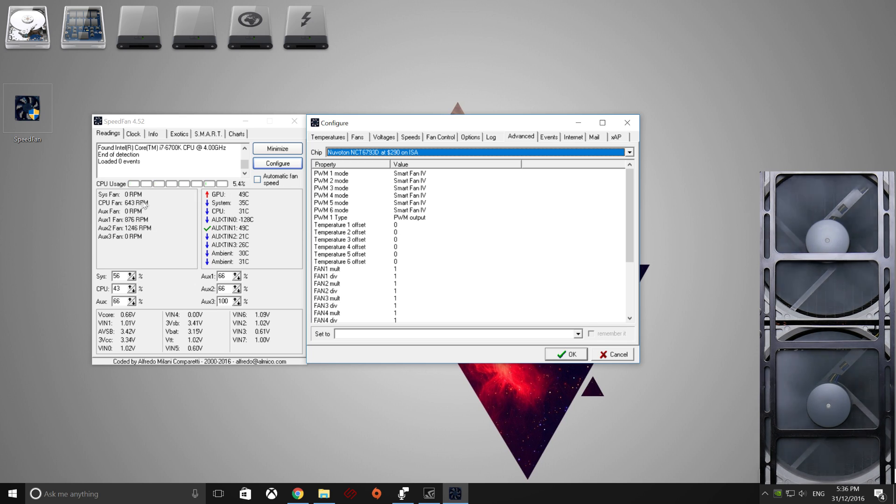
pyautogui.moveTo(147, 232)
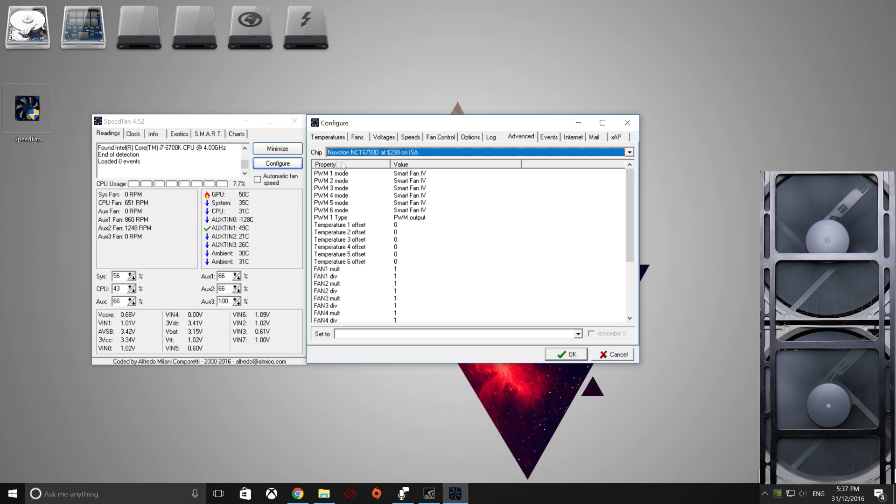
# Change the PWM 4 mode property from Smart Fan IV to Manual
pyautogui.click(330, 195)
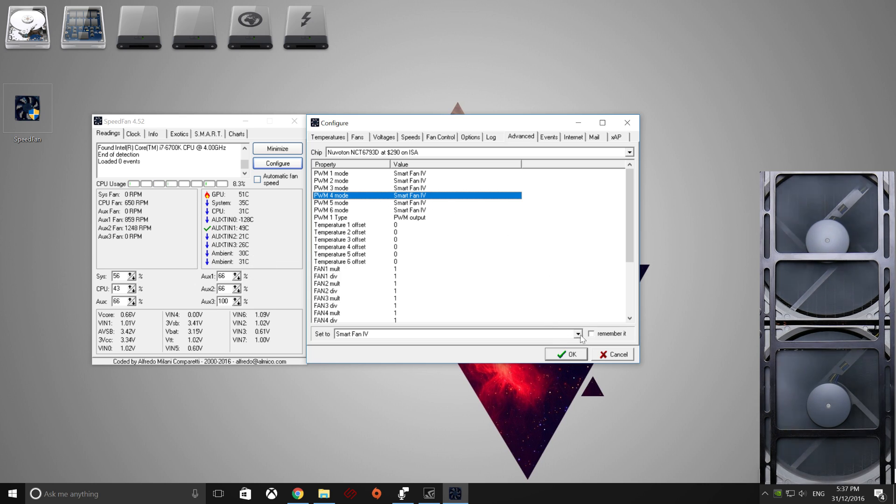
pyautogui.click(577, 334)
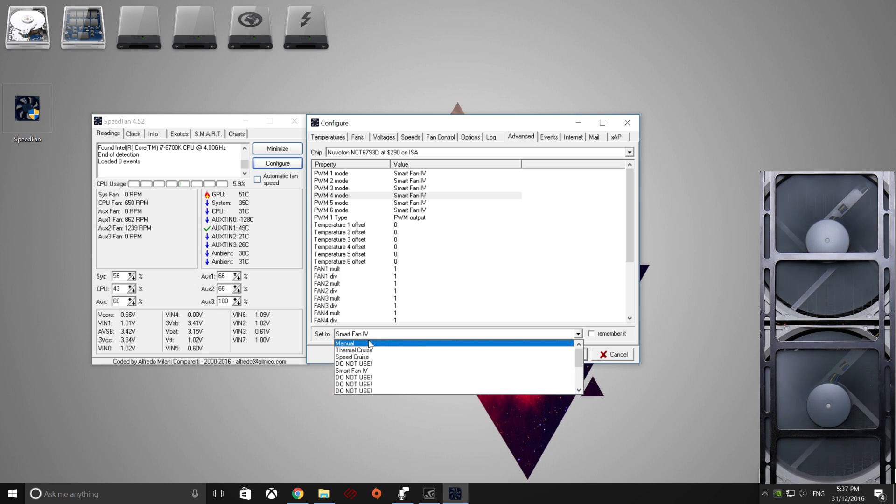
pyautogui.click(346, 343)
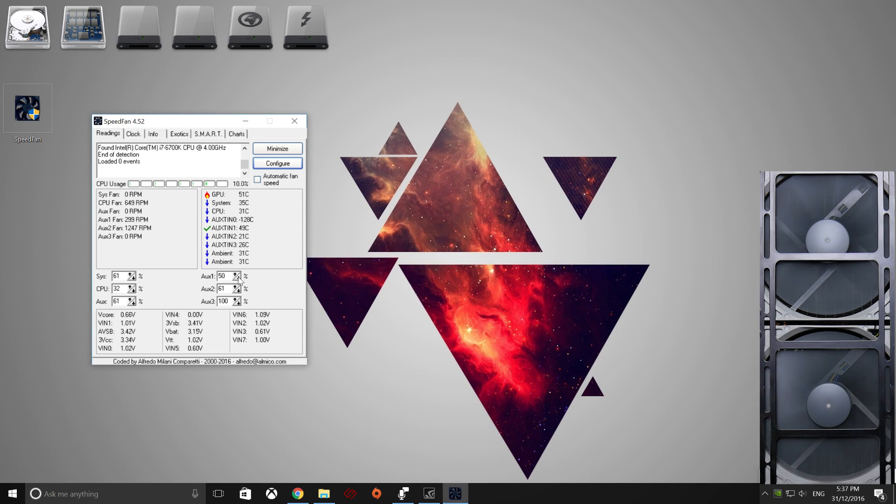
# Step the Aux1 speed spinner down and back up until it reads 40%
pyautogui.click(240, 278)
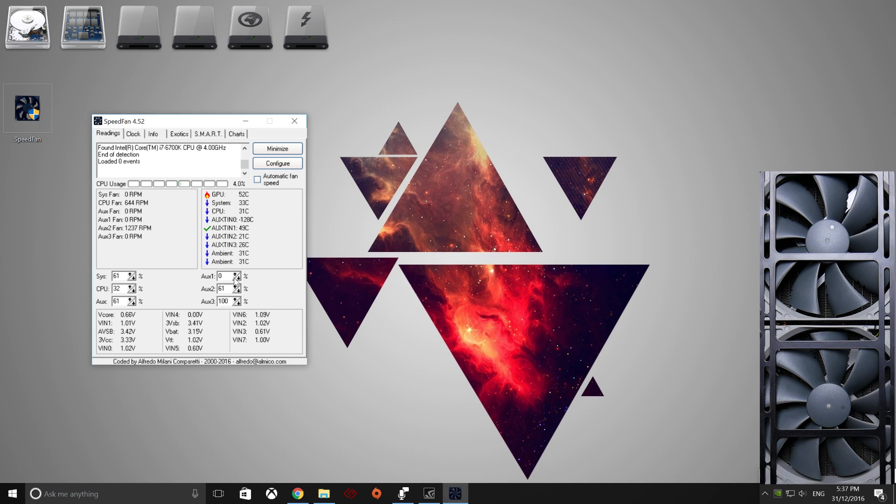
pyautogui.click(236, 274)
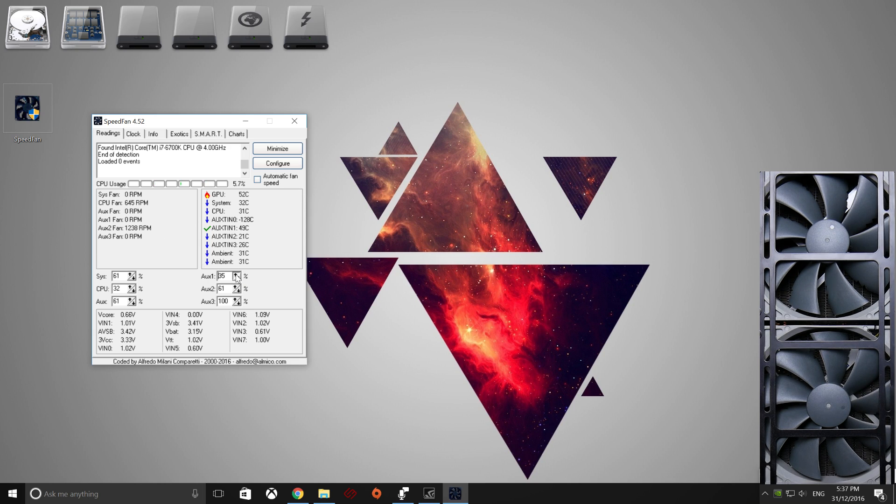
pyautogui.click(238, 274)
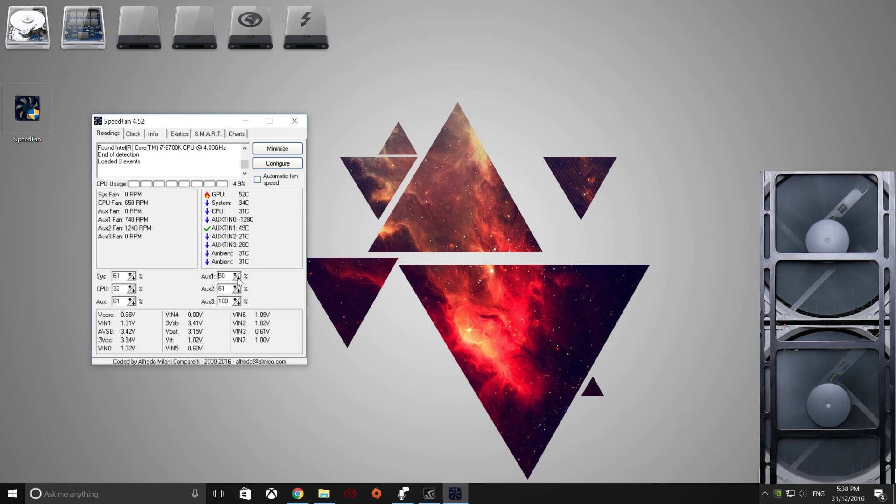
pyautogui.click(237, 277)
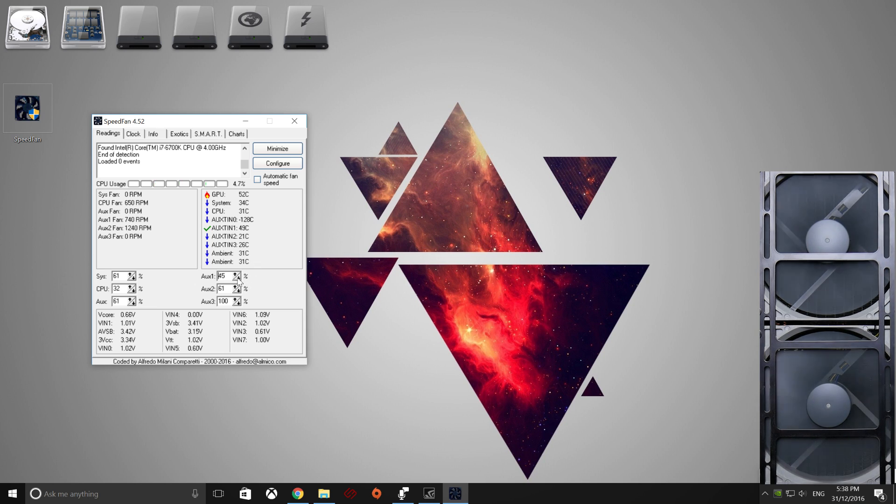
pyautogui.click(237, 278)
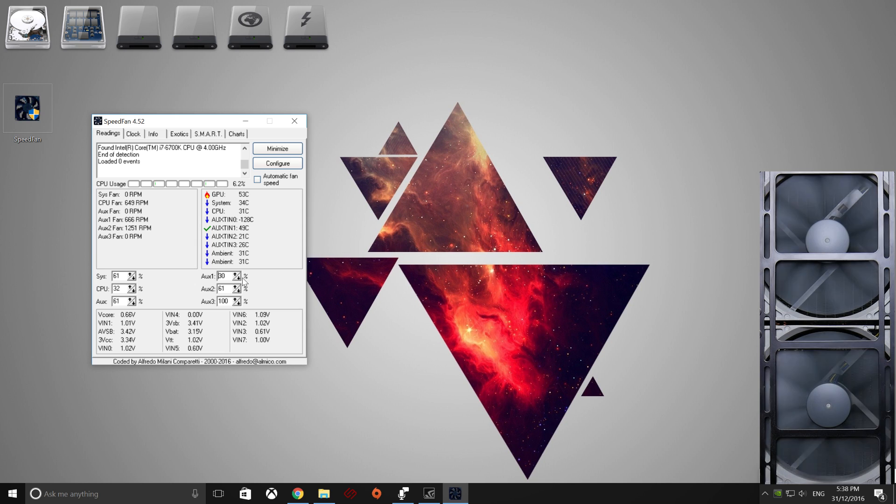
pyautogui.click(238, 278)
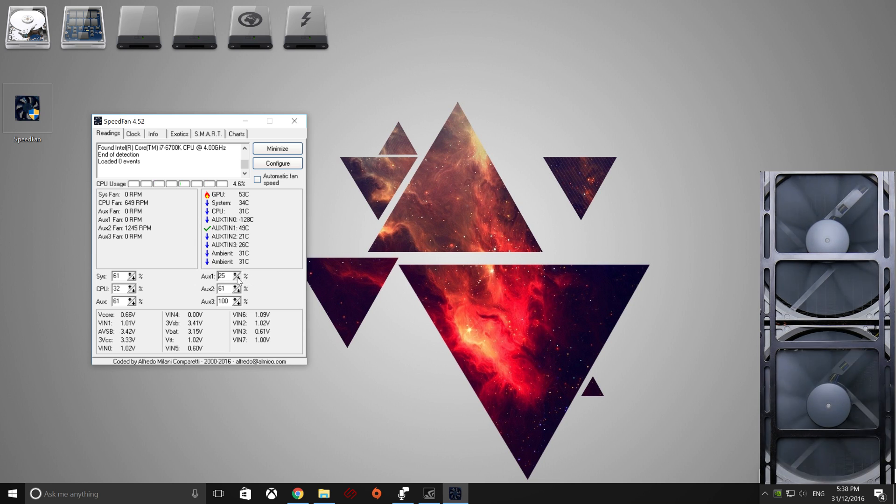
pyautogui.click(237, 278)
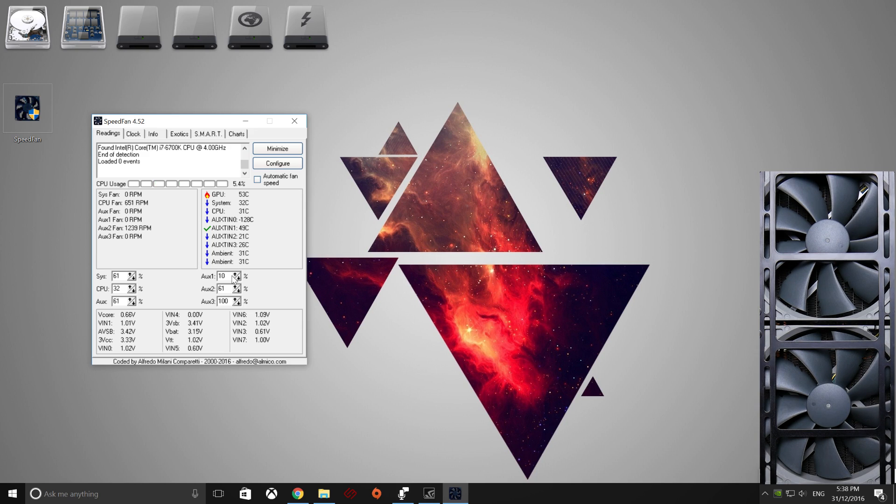
pyautogui.click(236, 274)
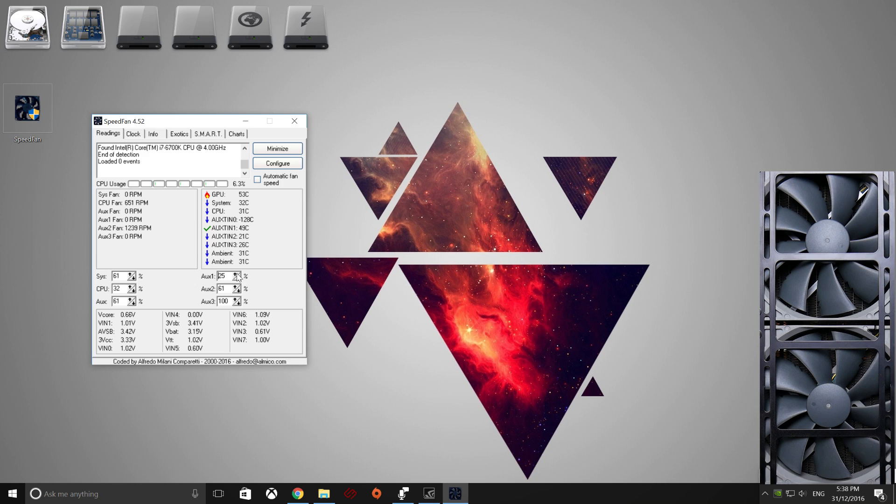
pyautogui.click(236, 273)
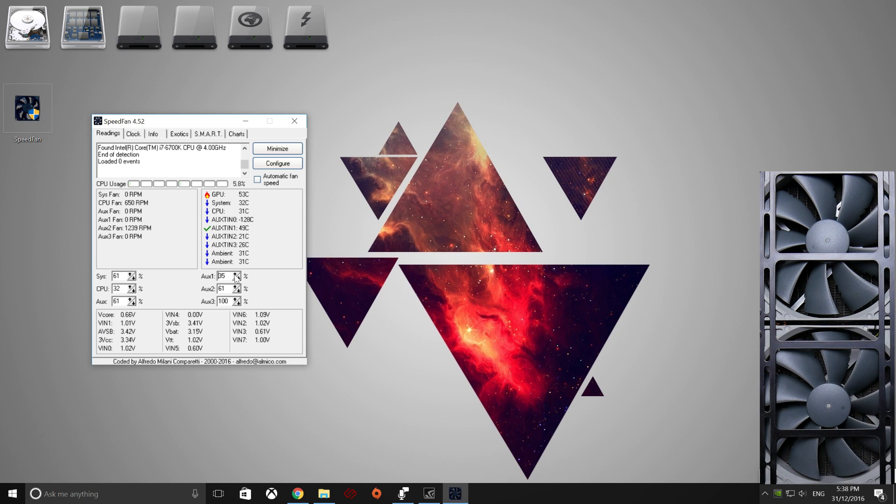
pyautogui.click(236, 274)
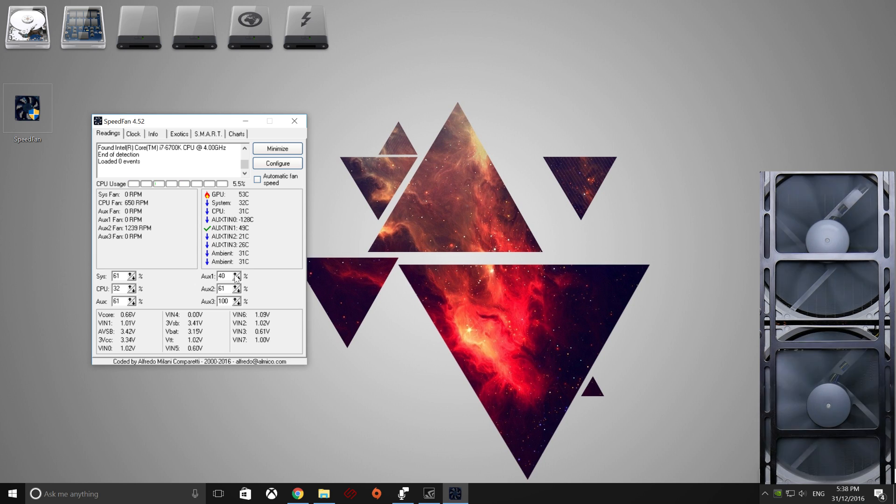
pyautogui.moveTo(188, 252)
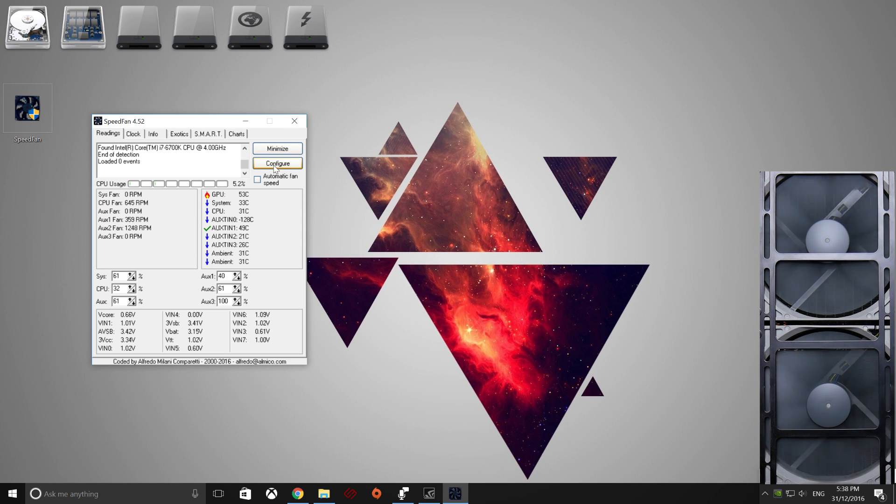
# Enable Advanced fan control and add a new controller named 'Front Rad'
pyautogui.click(277, 163)
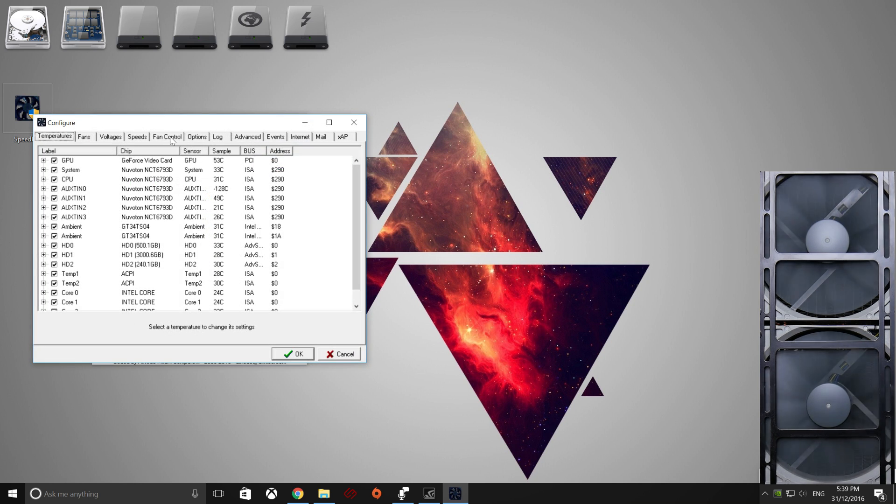
pyautogui.click(166, 136)
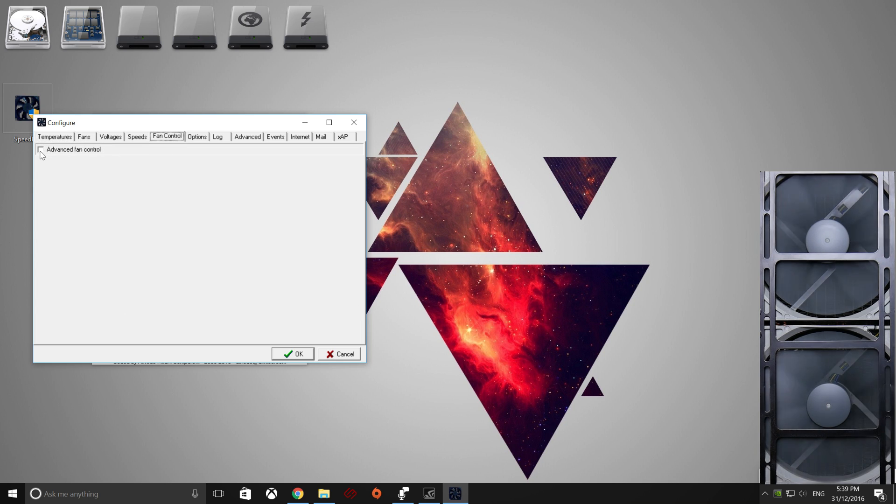
pyautogui.click(41, 149)
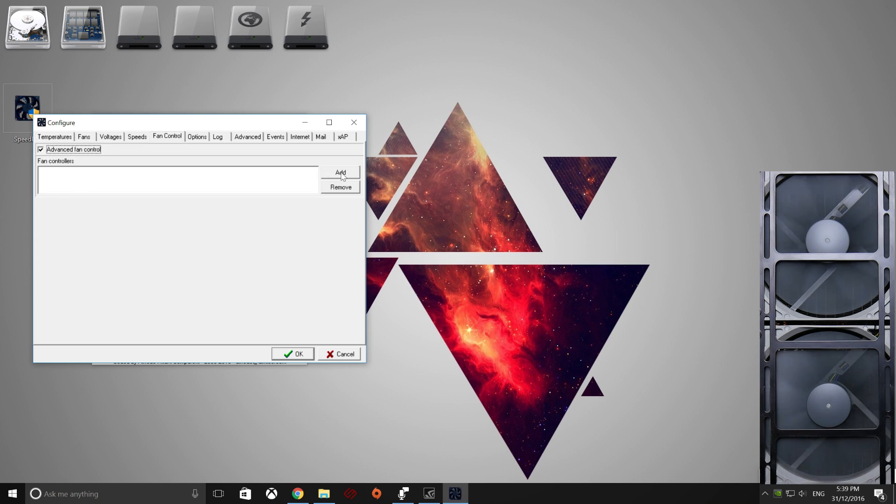
pyautogui.click(339, 172)
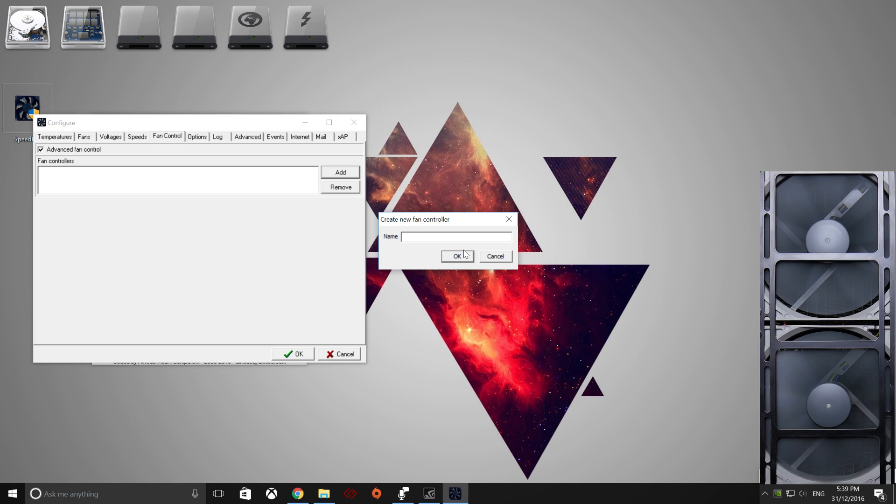
pyautogui.write('F')
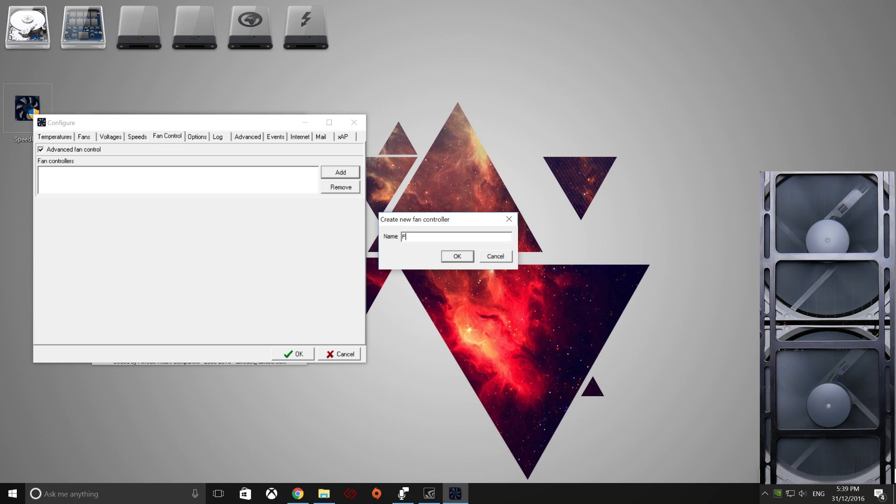
pyautogui.write('ront Rad')
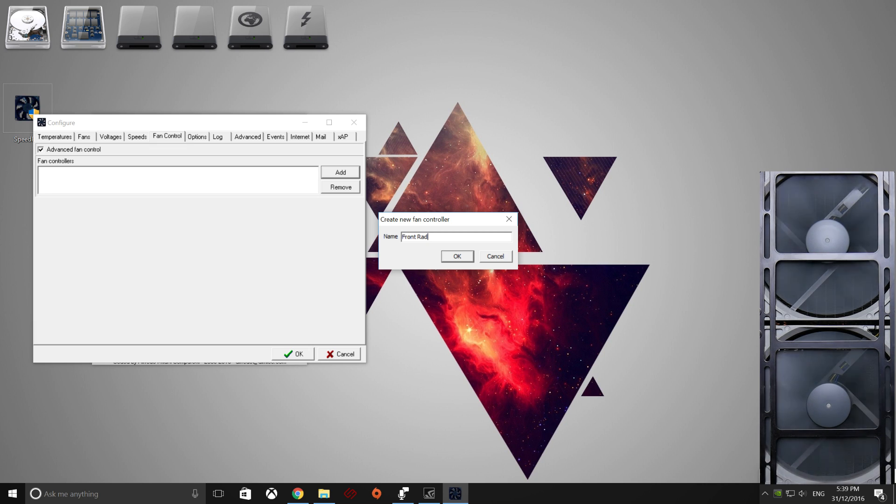
pyautogui.click(456, 255)
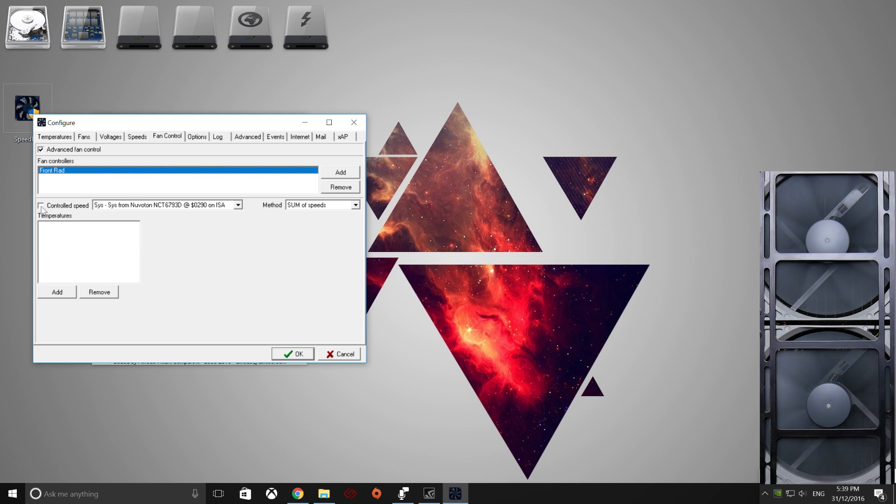
# Tick Controlled speed for Front Rad, driving Aux1 with SUM of speeds
pyautogui.click(40, 205)
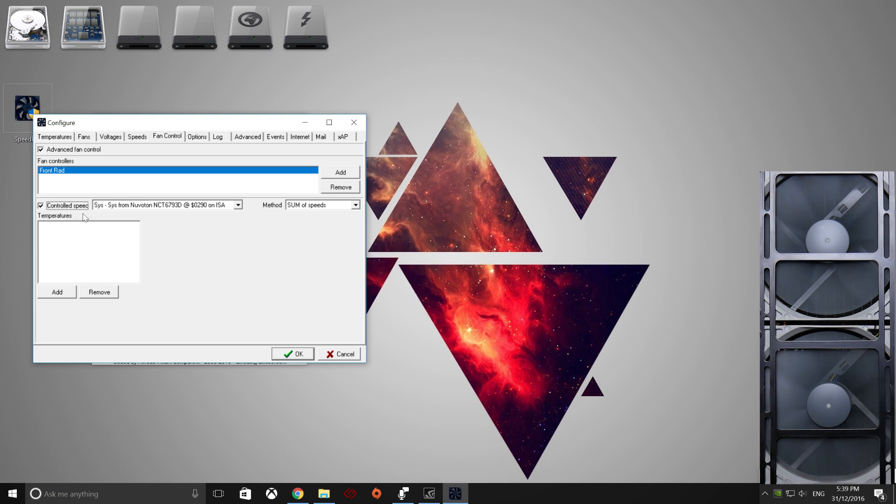
pyautogui.click(238, 205)
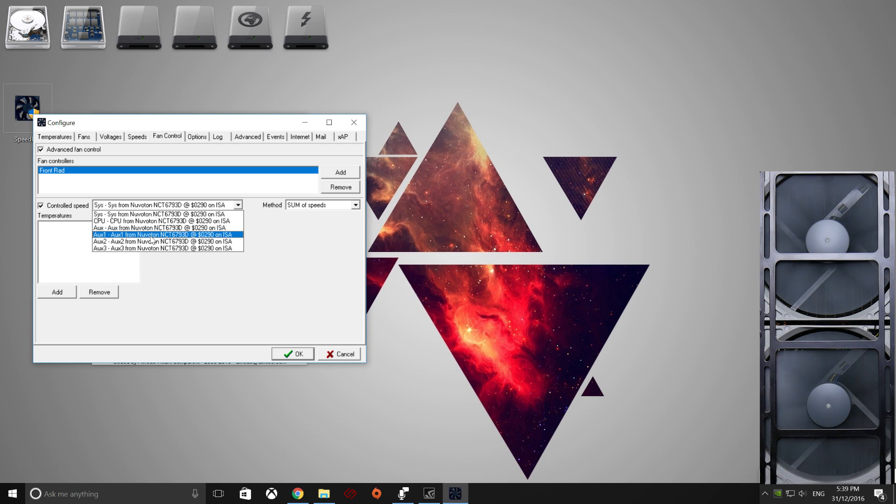
pyautogui.click(166, 235)
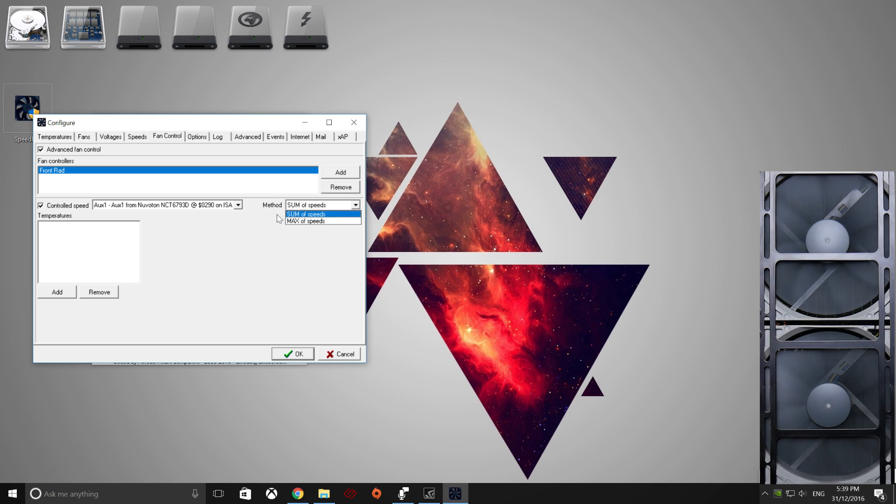
pyautogui.click(305, 214)
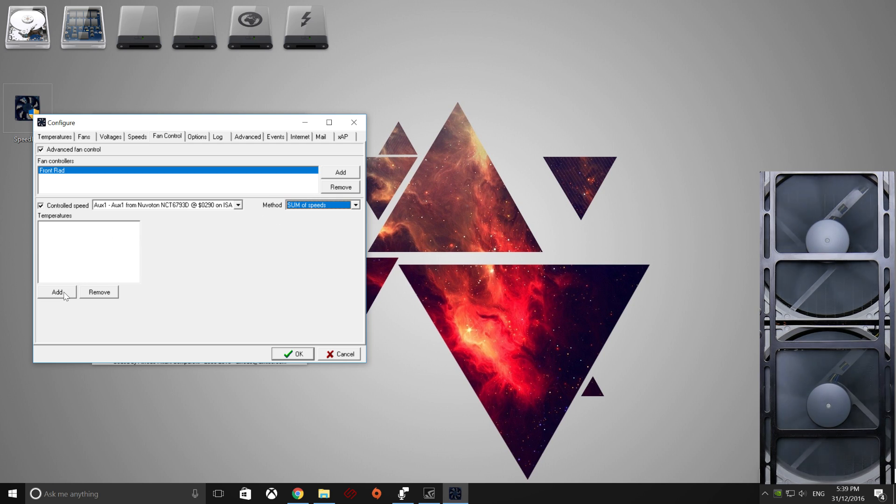
# Add 'GPU - GPU from GeForce Video Card' as Front Rad's temperature source
pyautogui.click(56, 292)
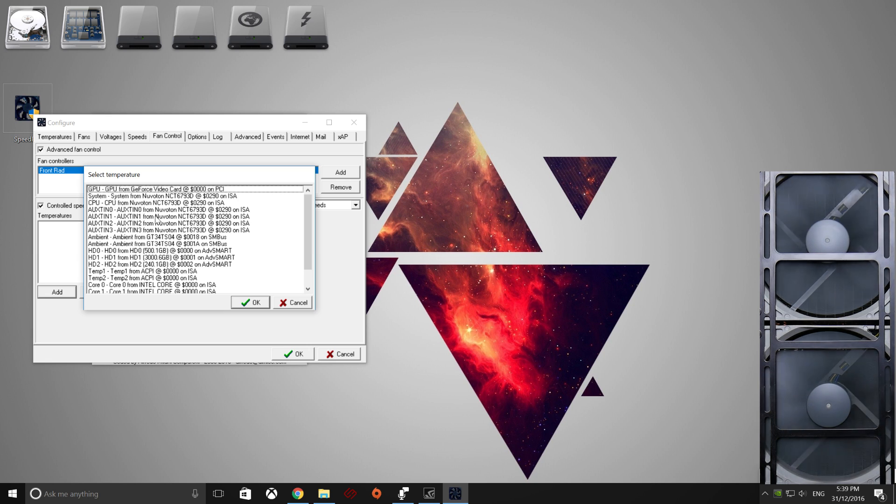
pyautogui.moveTo(151, 209)
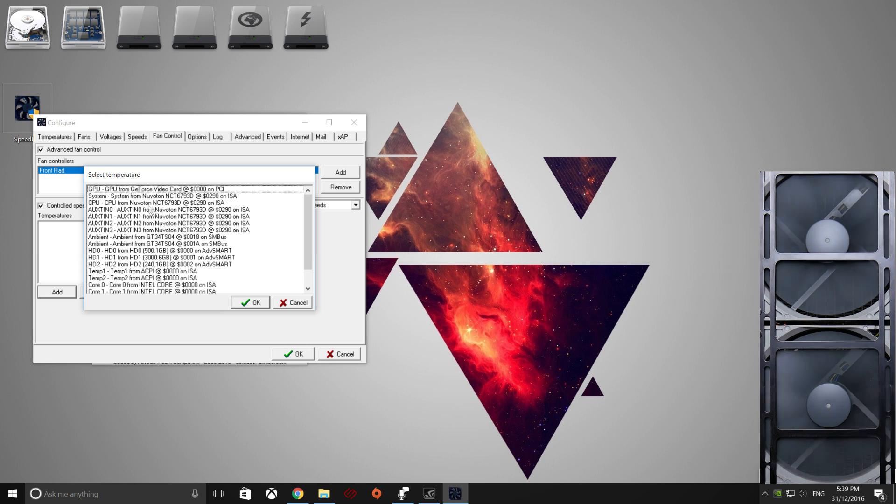
pyautogui.click(154, 188)
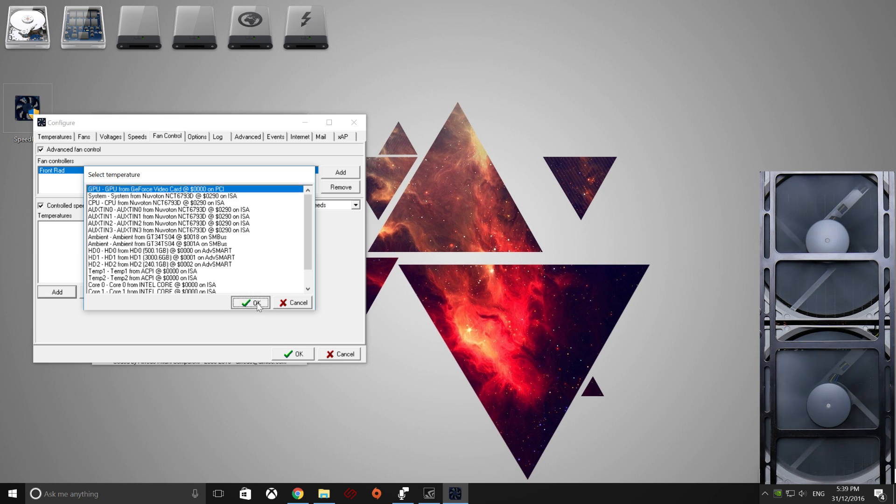
pyautogui.click(250, 303)
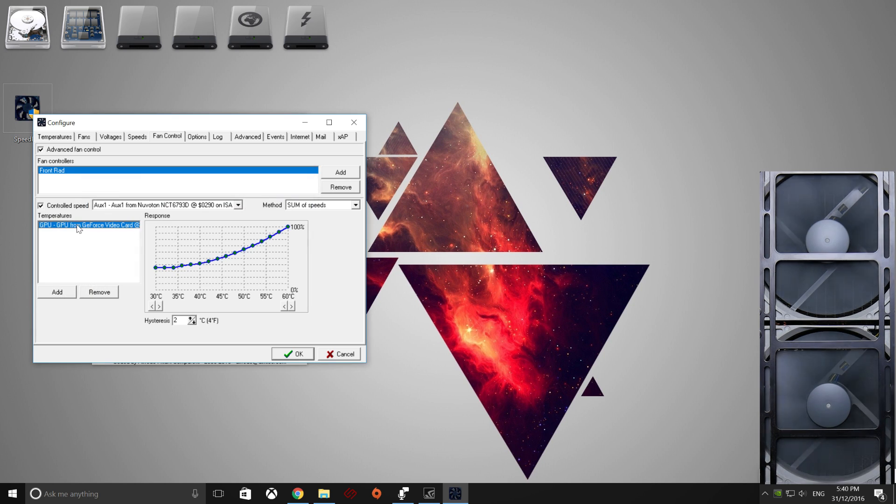
pyautogui.moveTo(240, 247)
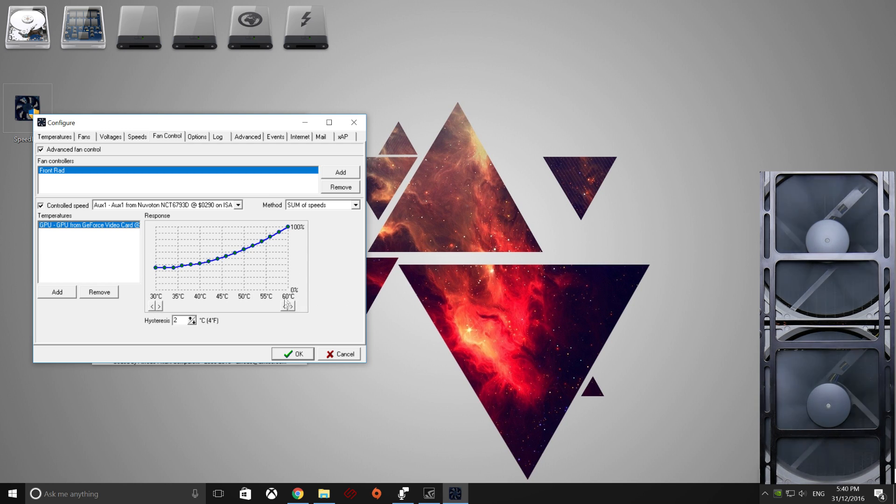
pyautogui.moveTo(381, 303)
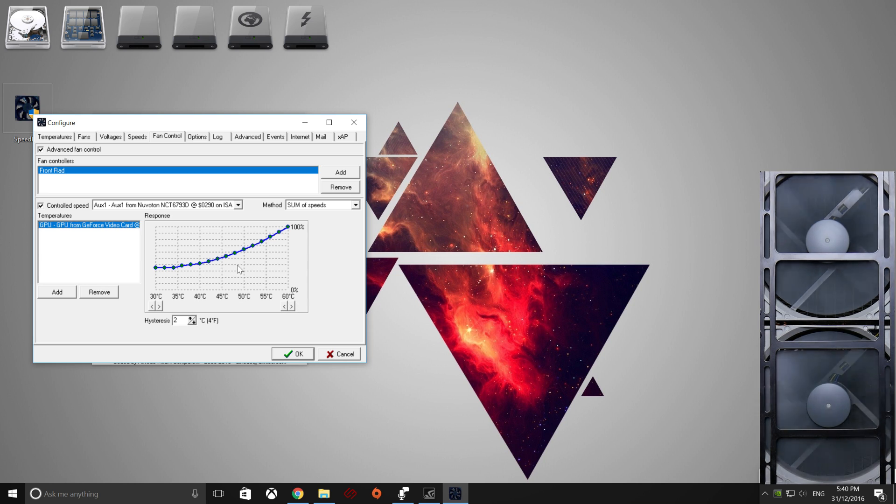
pyautogui.moveTo(200, 272)
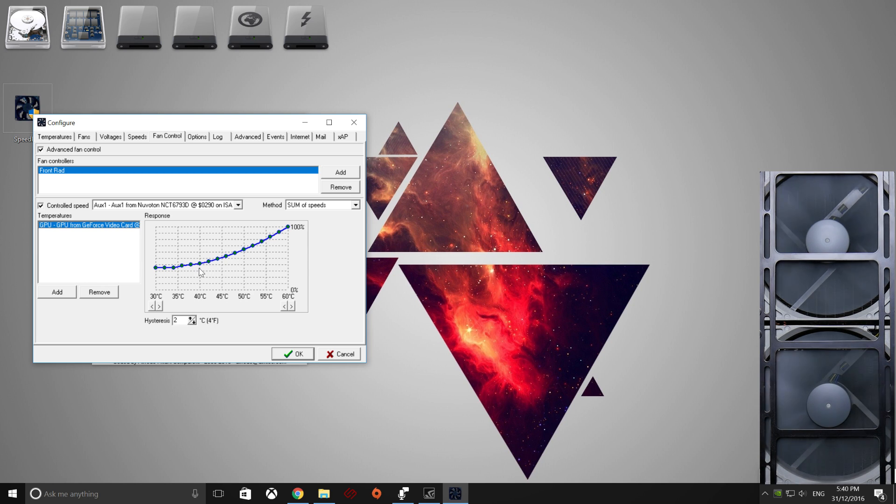
pyautogui.moveTo(283, 271)
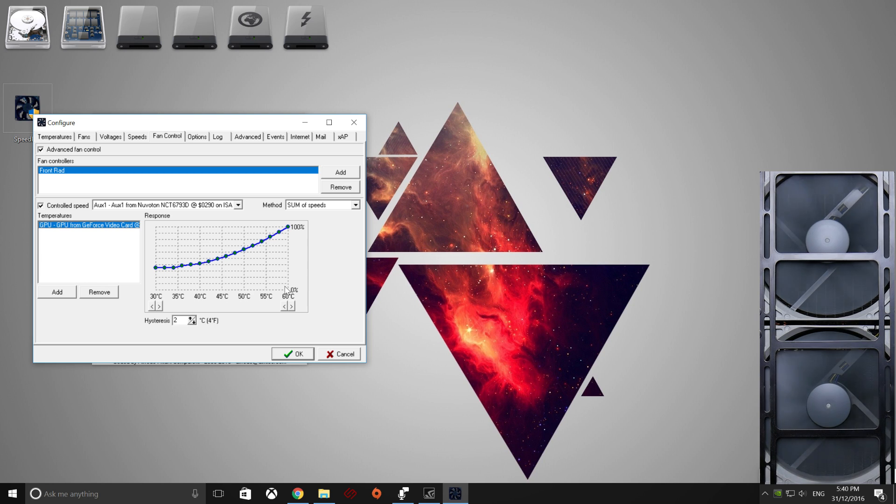
pyautogui.moveTo(285, 268)
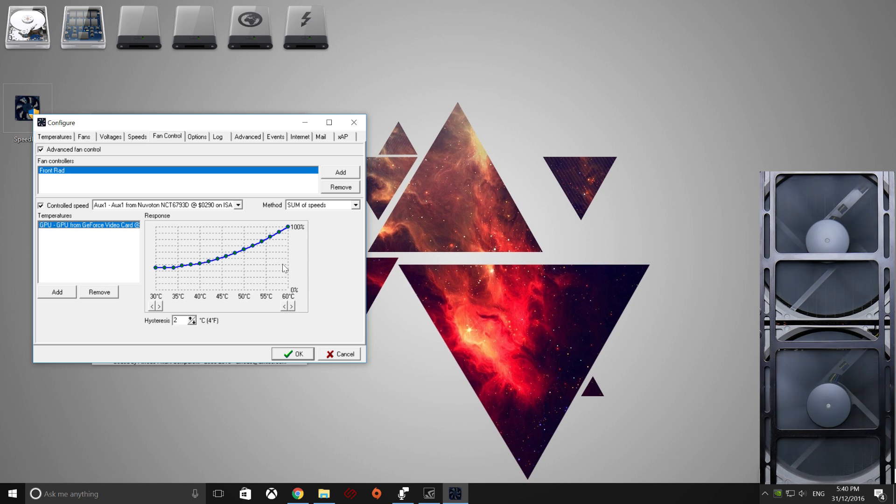
pyautogui.moveTo(212, 280)
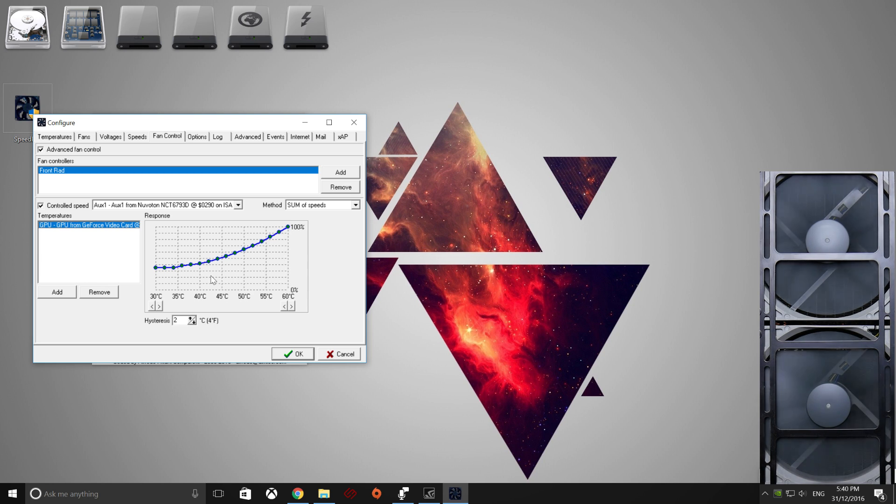
pyautogui.moveTo(191, 254)
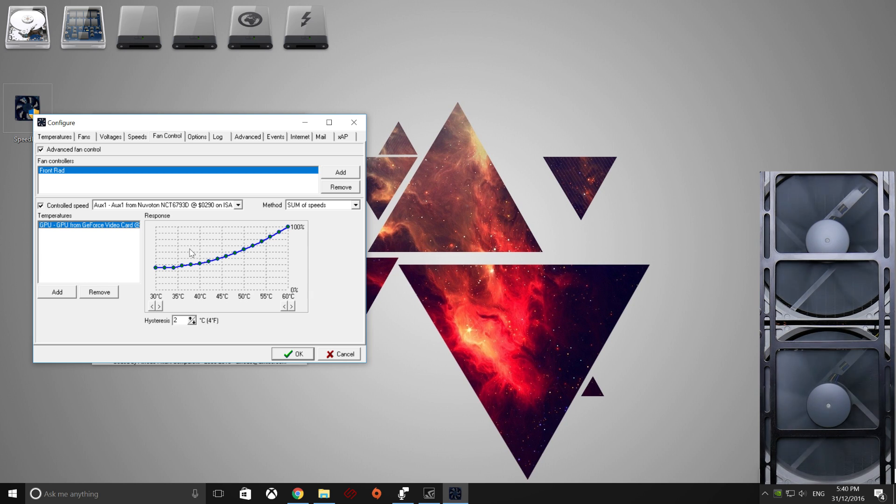
pyautogui.moveTo(287, 276)
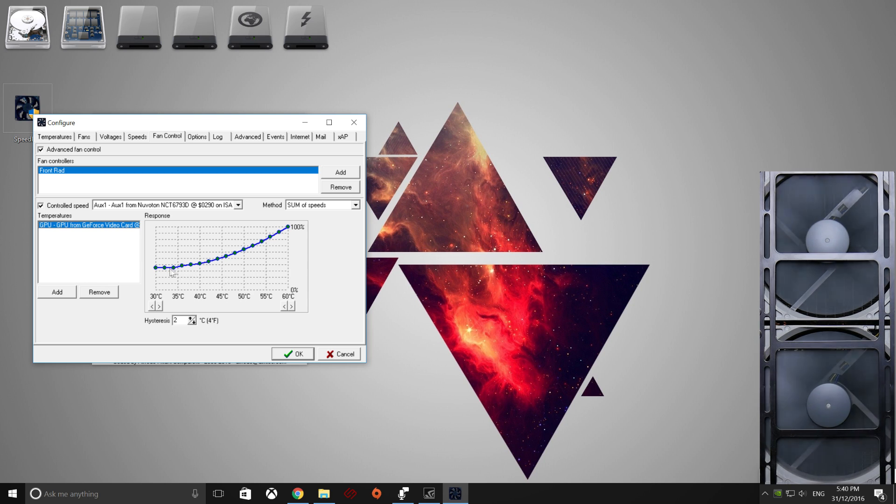
pyautogui.moveTo(212, 272)
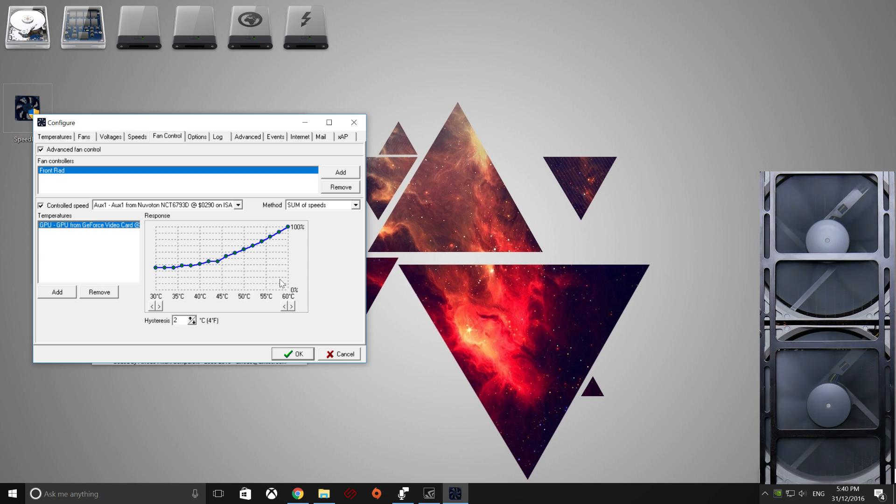
pyautogui.moveTo(206, 266)
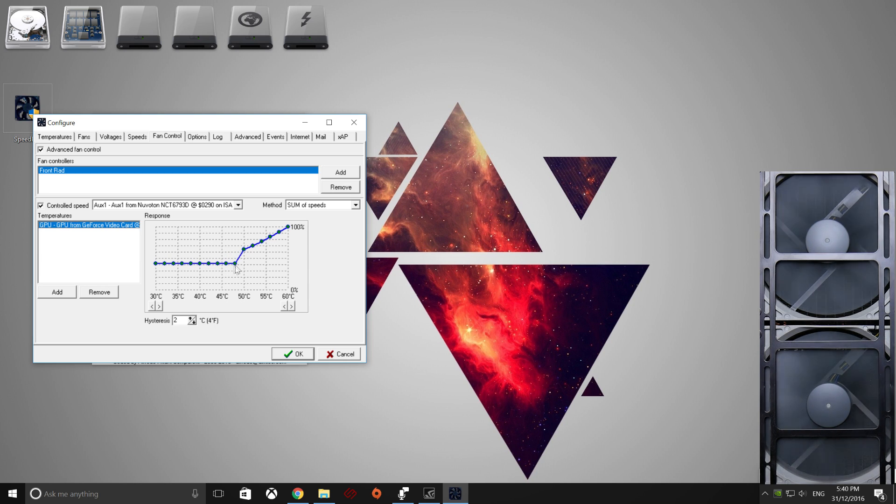
# Drag the curve flat until about 60°C and extend its temperature range to 75°C
pyautogui.moveTo(234, 269); pyautogui.dragTo(253, 250)
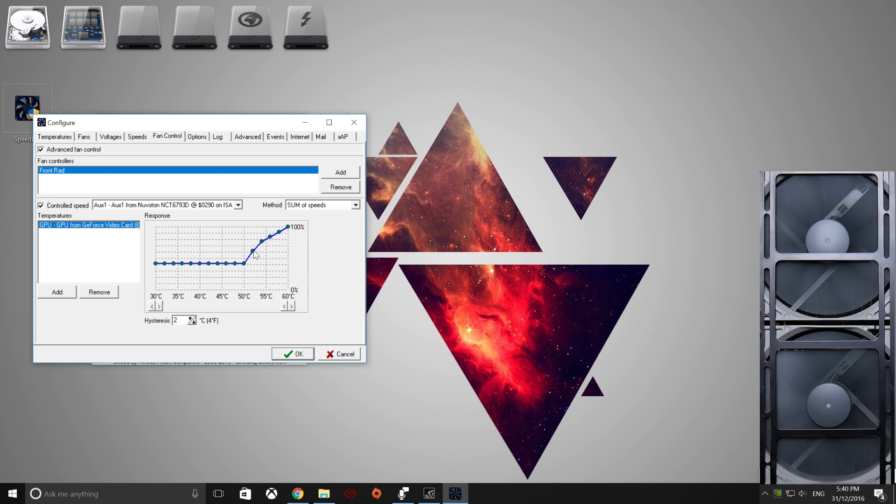
pyautogui.moveTo(253, 252); pyautogui.dragTo(262, 249)
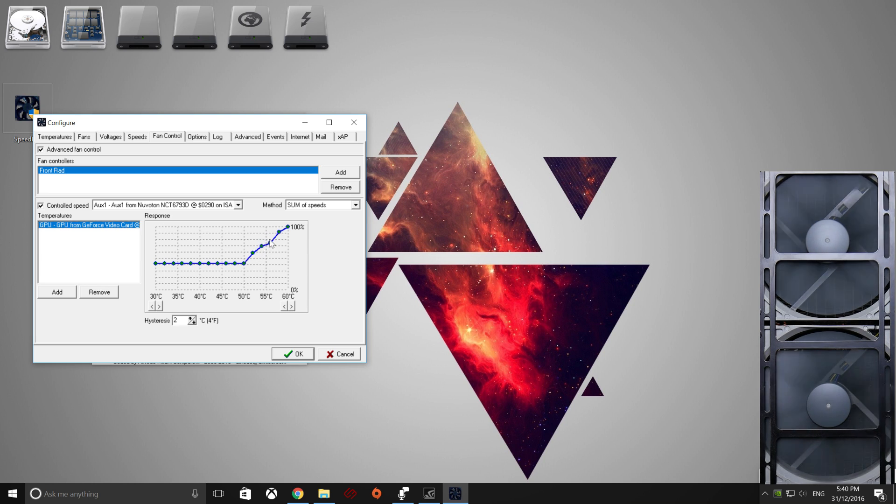
pyautogui.moveTo(291, 241)
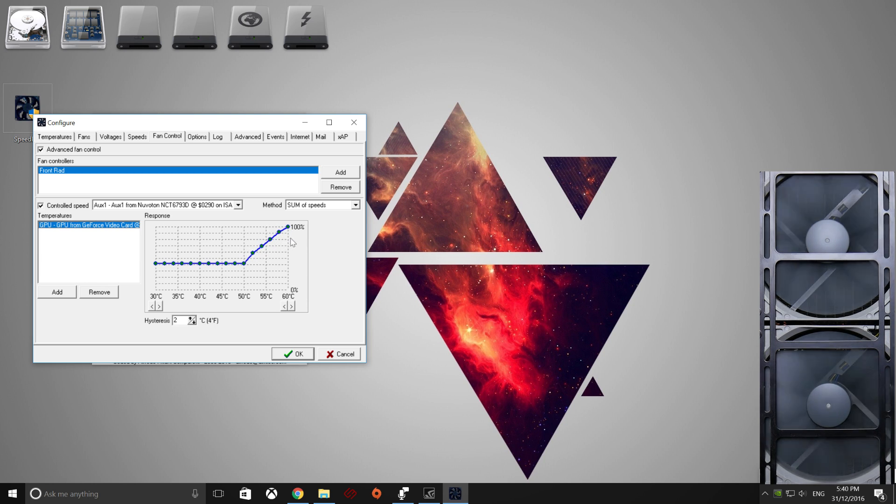
pyautogui.click(294, 306)
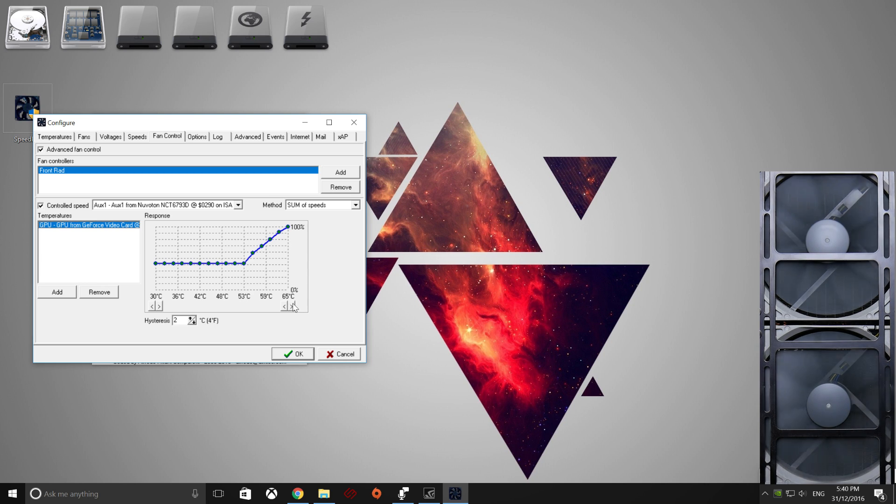
pyautogui.click(297, 305)
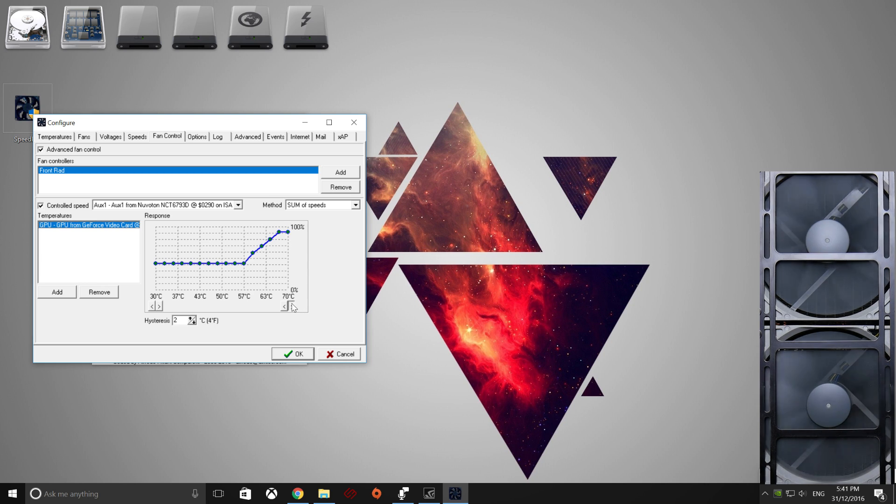
pyautogui.click(290, 306)
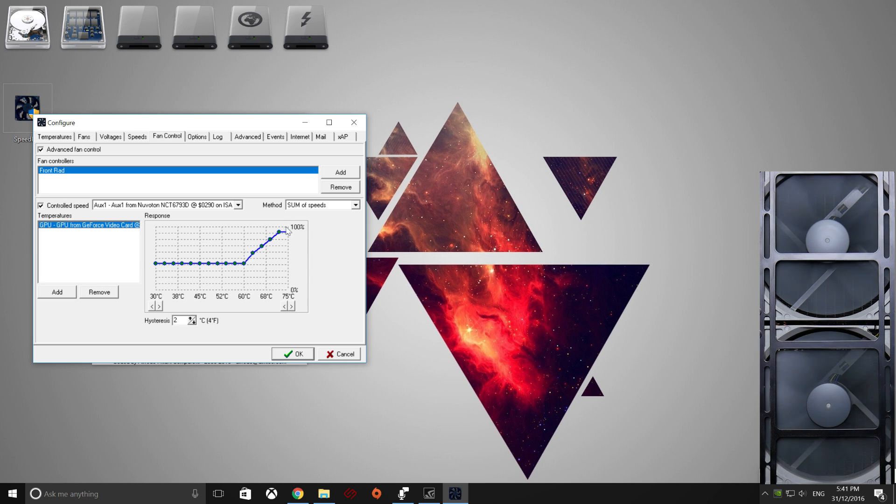
pyautogui.moveTo(450, 286)
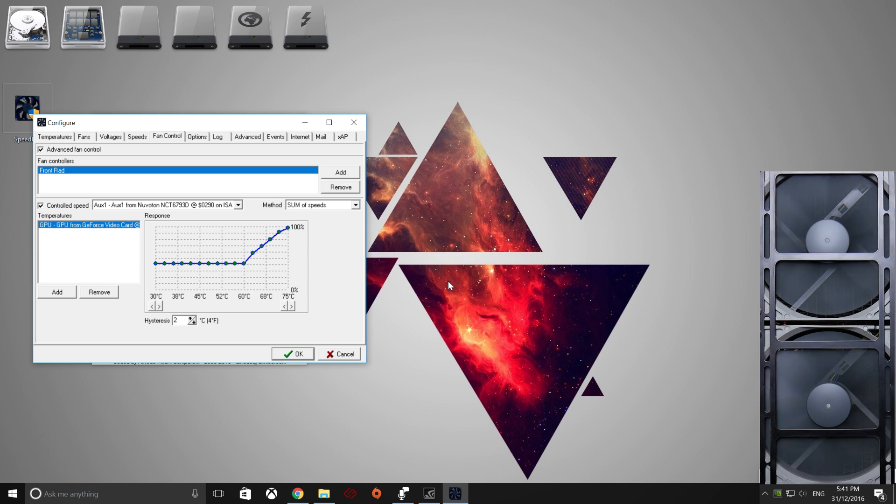
pyautogui.moveTo(410, 282)
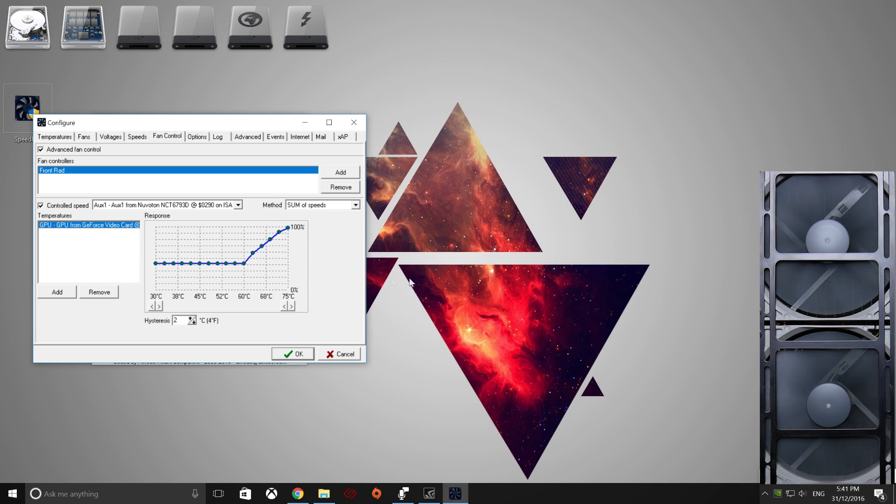
pyautogui.moveTo(214, 236)
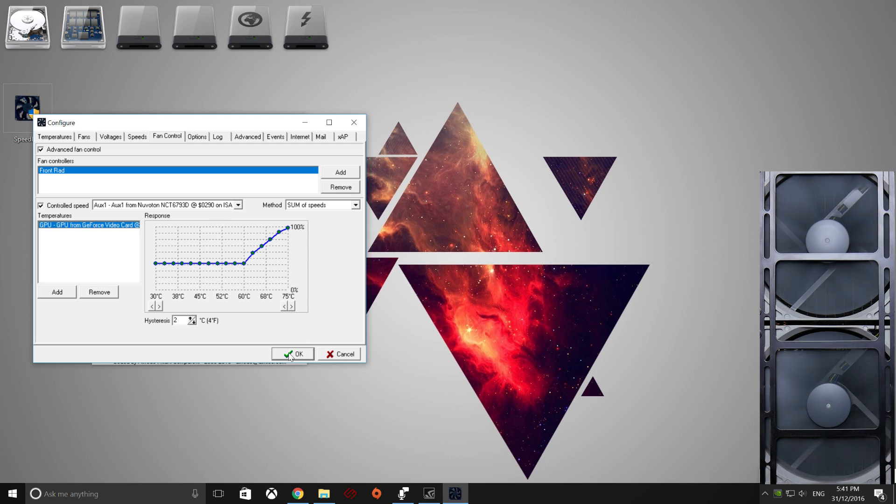
# Apply the configuration with OK and tick Automatic fan speed in the main window
pyautogui.click(292, 353)
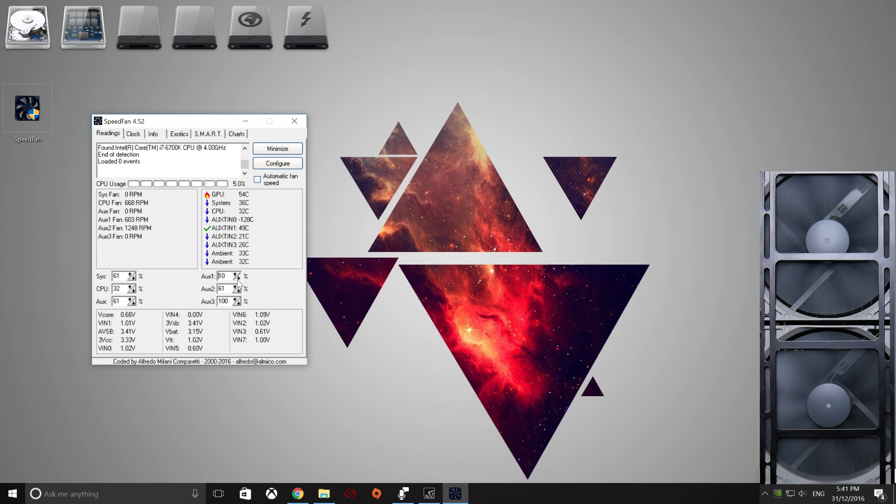
pyautogui.click(239, 278)
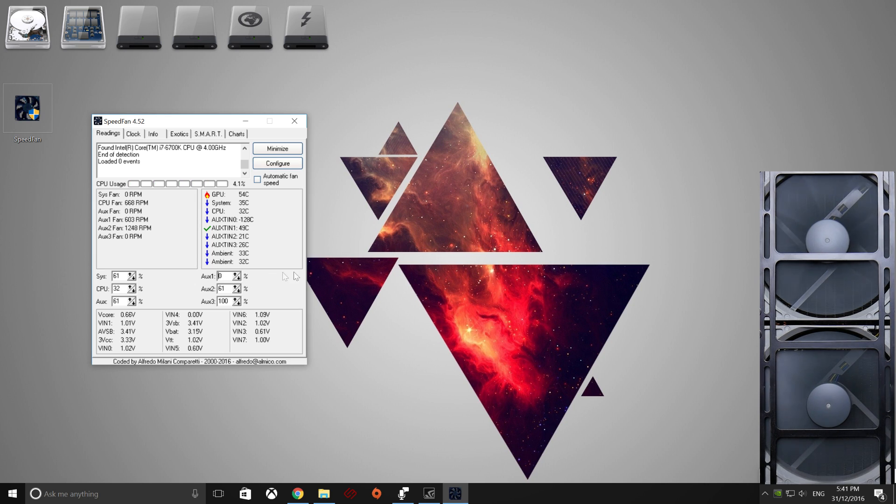
pyautogui.moveTo(304, 276)
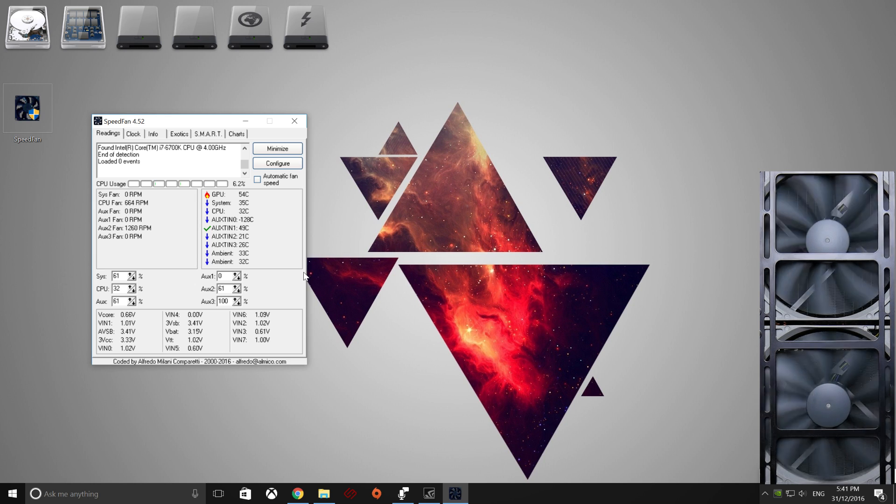
pyautogui.moveTo(333, 272)
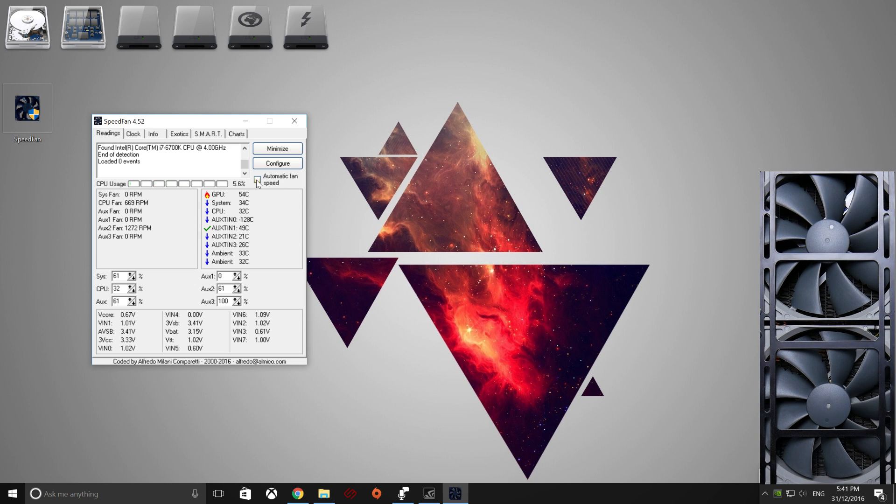
pyautogui.click(257, 179)
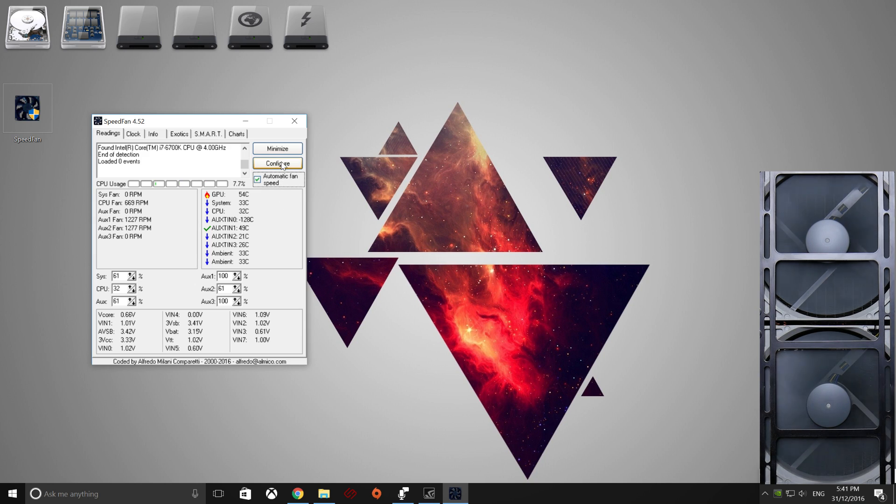
# Give the GPU sensor a 45°C desired and 80°C warning temperature, then click OK
pyautogui.click(278, 163)
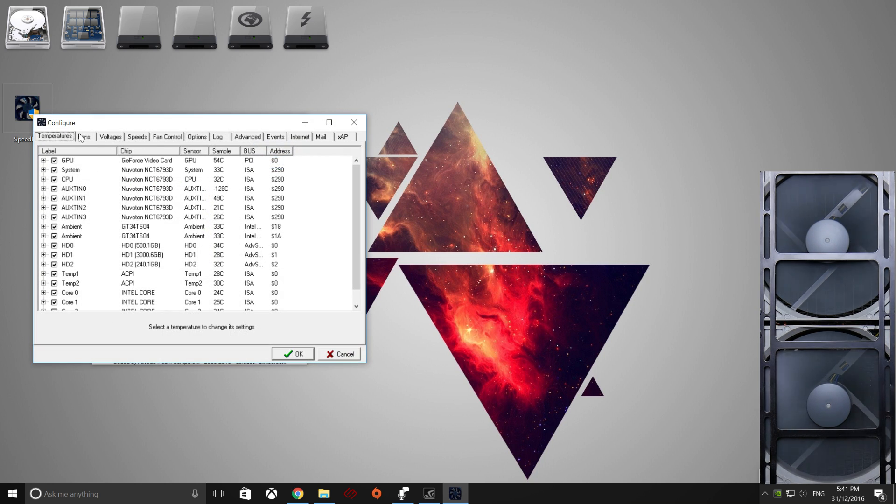
pyautogui.click(67, 160)
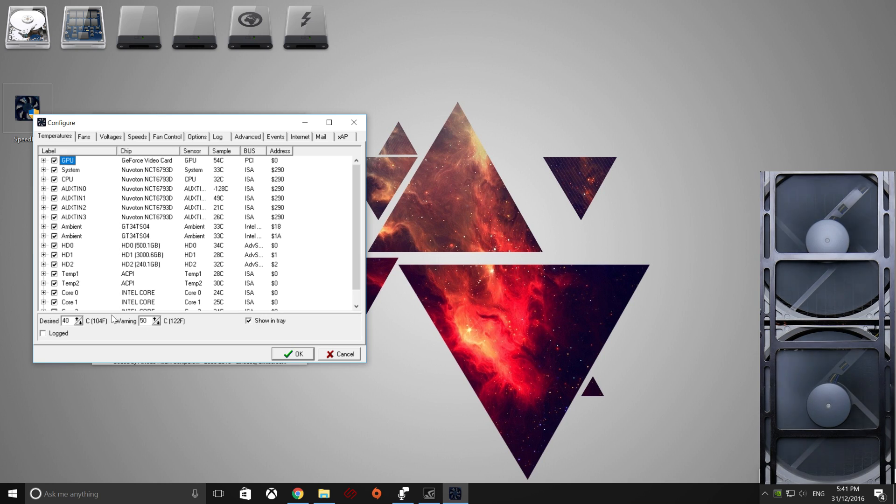
pyautogui.click(157, 319)
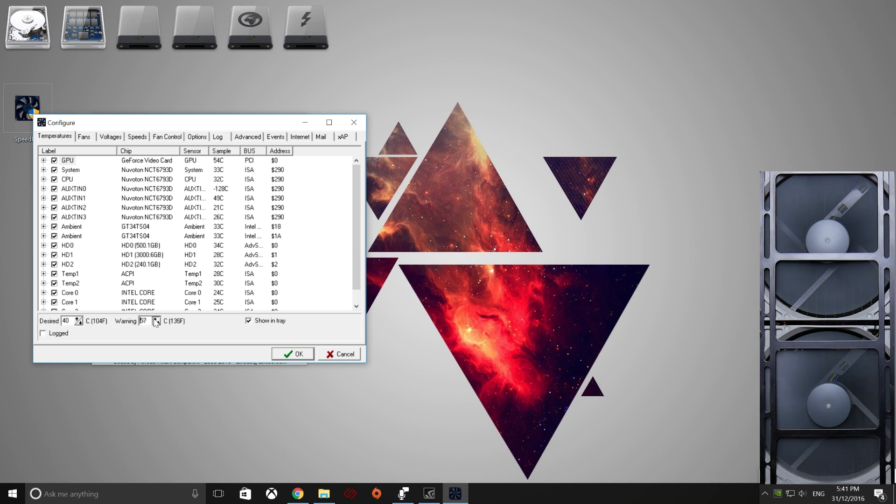
pyautogui.click(156, 319)
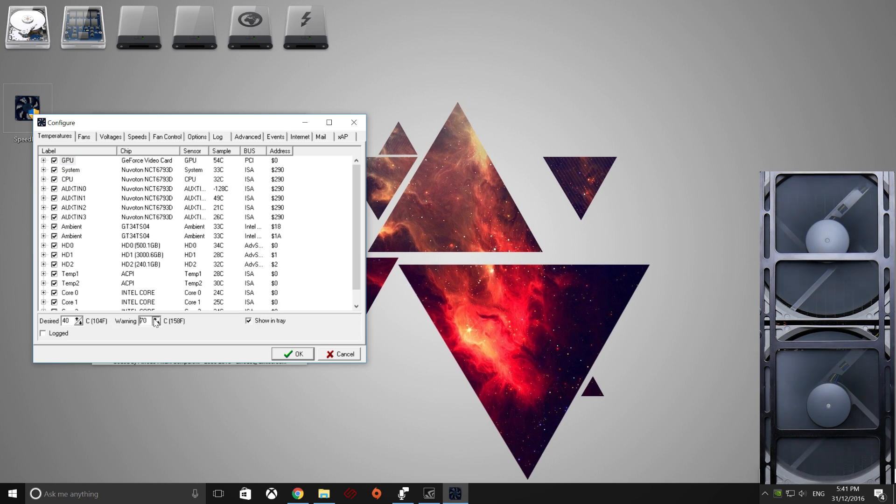
pyautogui.click(155, 319)
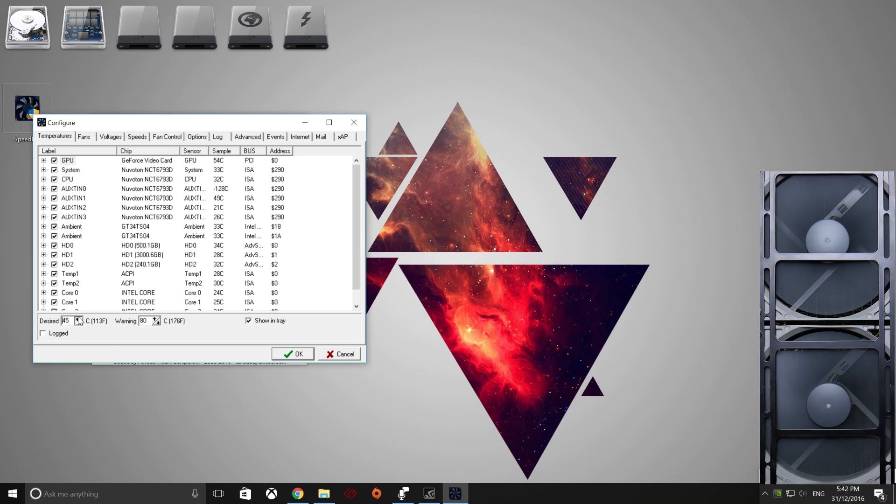
pyautogui.click(78, 318)
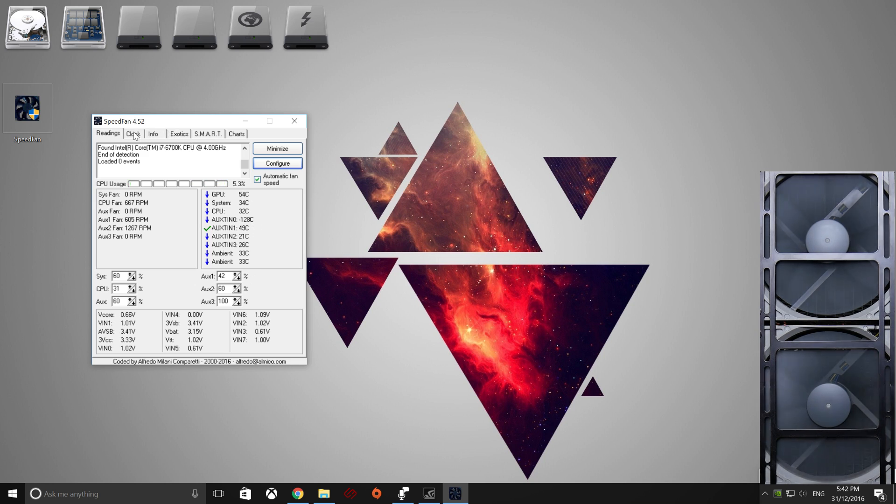
pyautogui.click(277, 163)
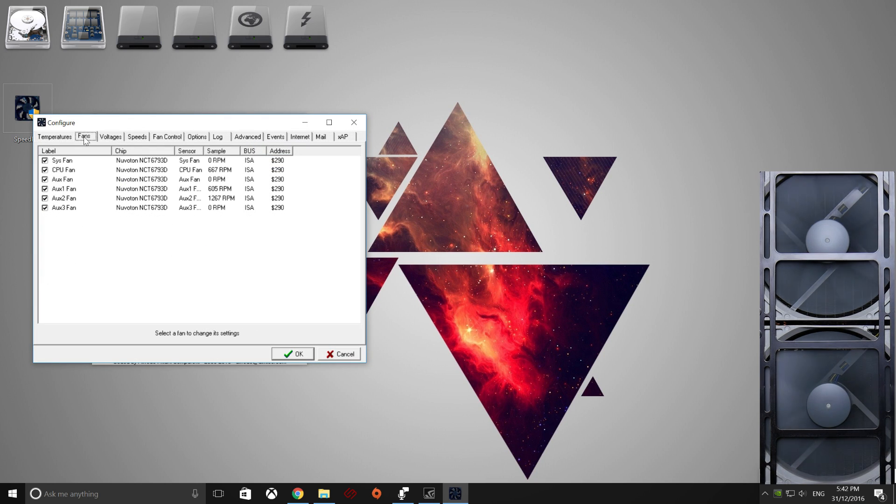
pyautogui.click(137, 137)
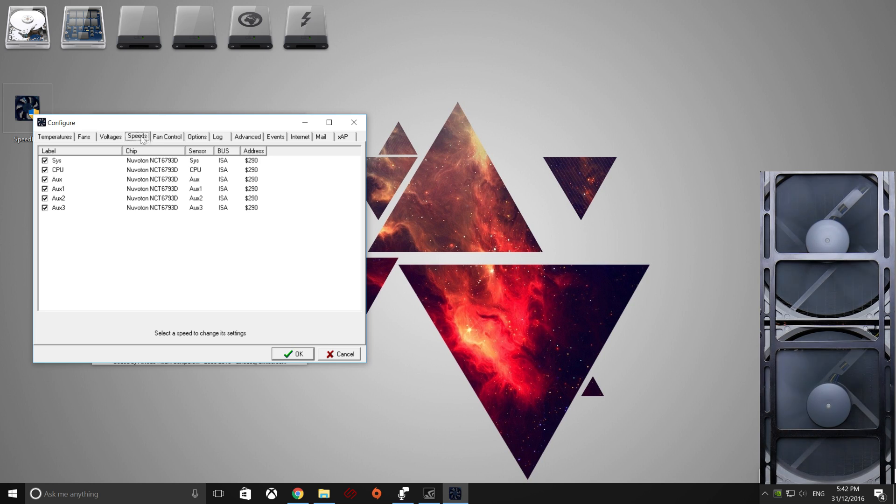
pyautogui.click(166, 136)
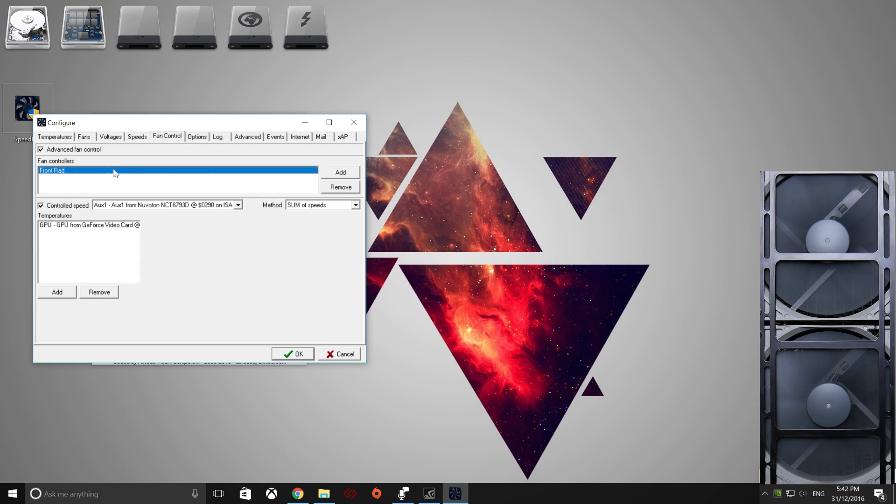
pyautogui.moveTo(353, 122)
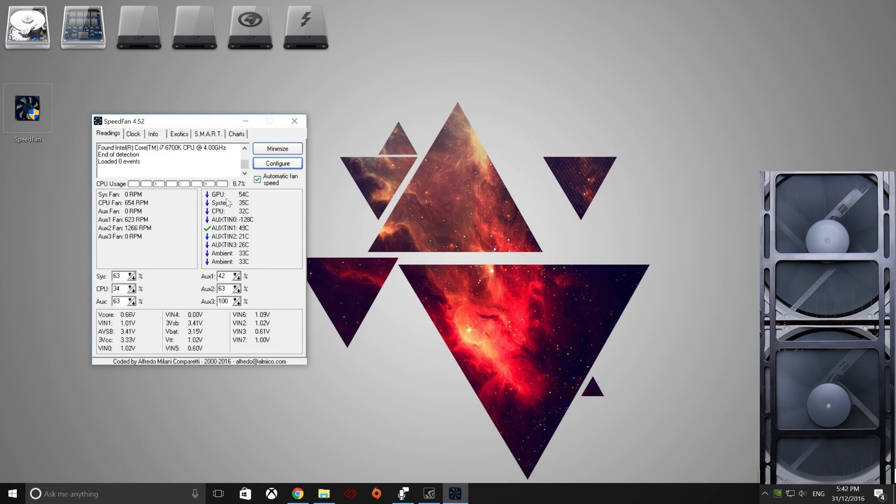
pyautogui.moveTo(216, 202)
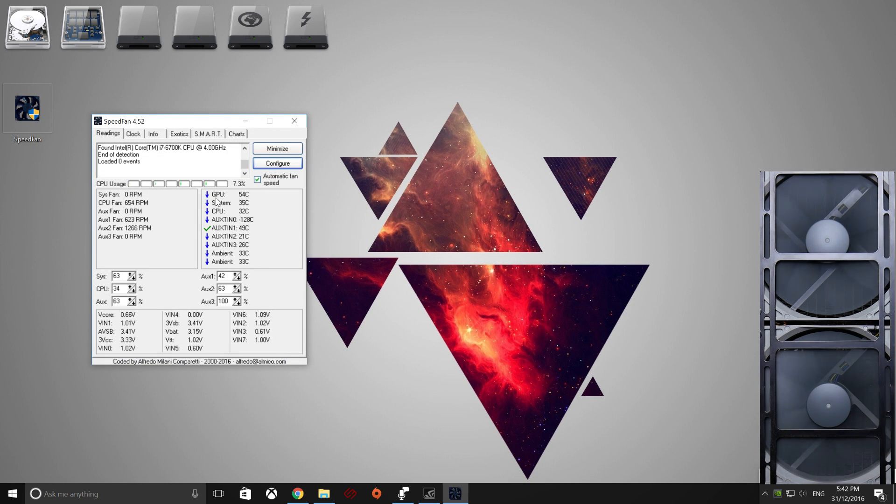